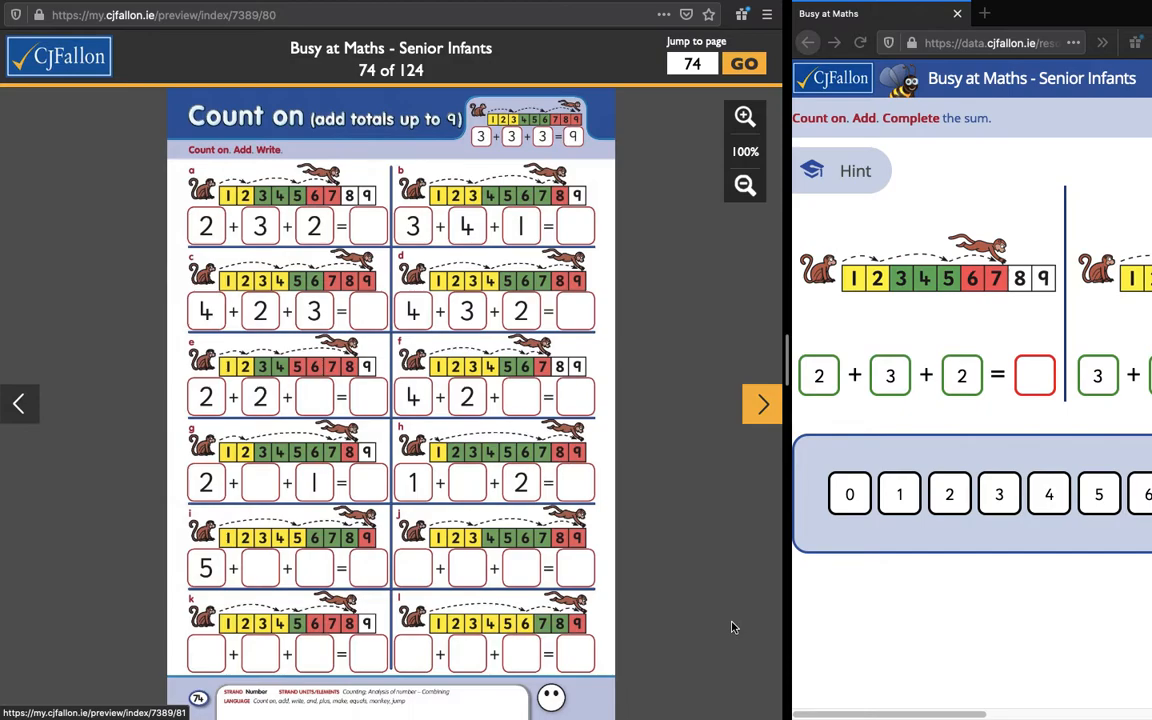
pyautogui.moveTo(670, 528)
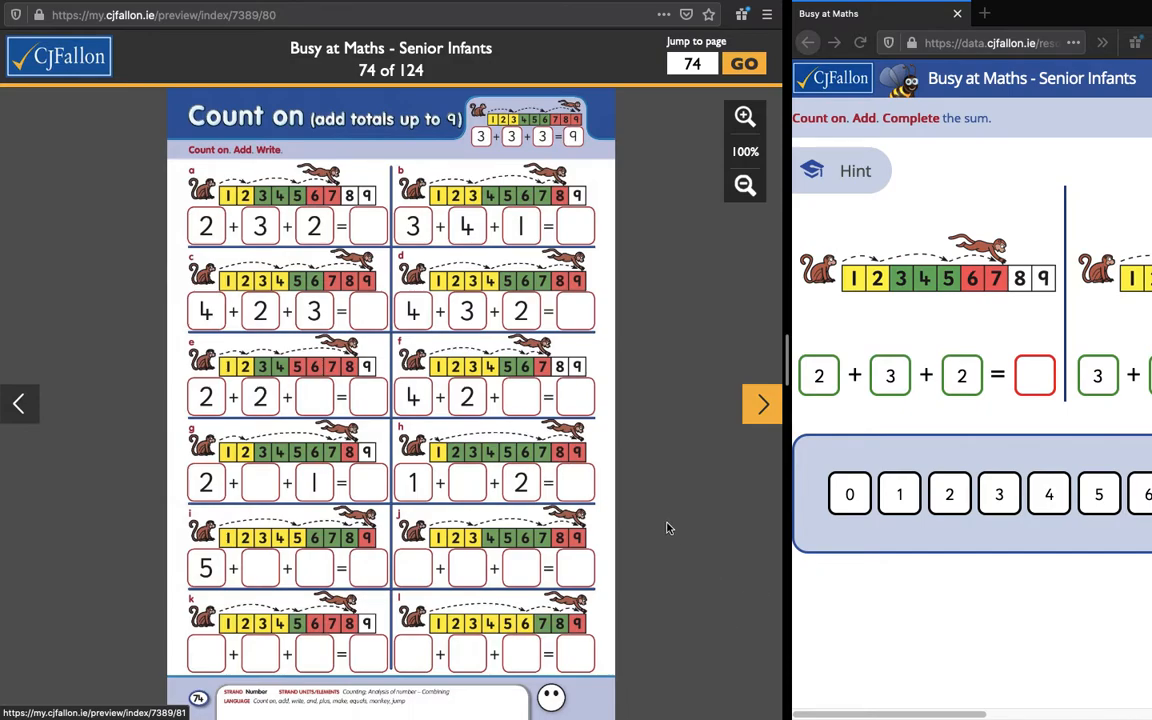
pyautogui.moveTo(708, 476)
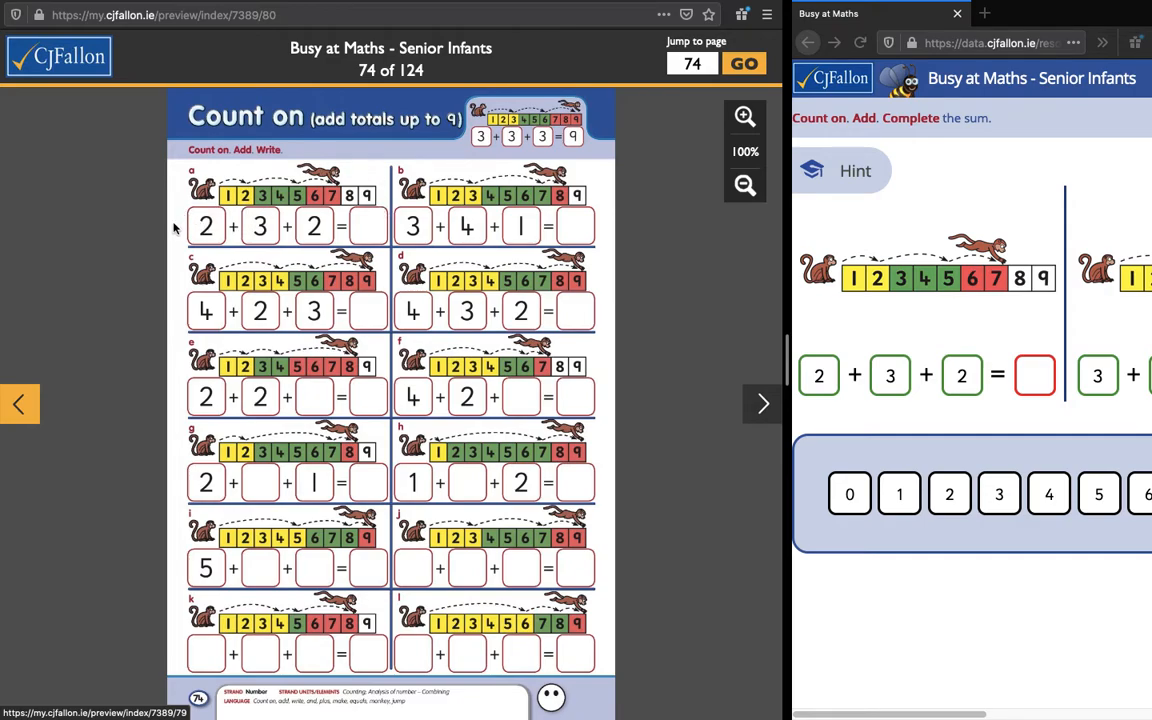
pyautogui.moveTo(300, 226)
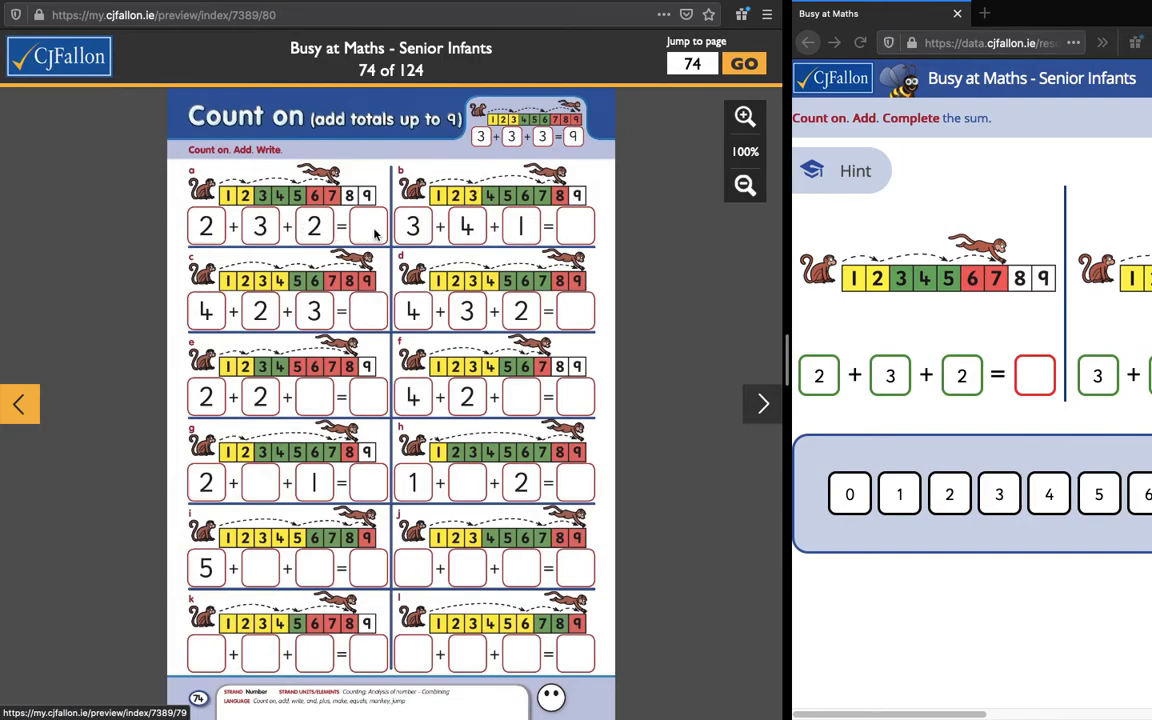
pyautogui.moveTo(236, 206)
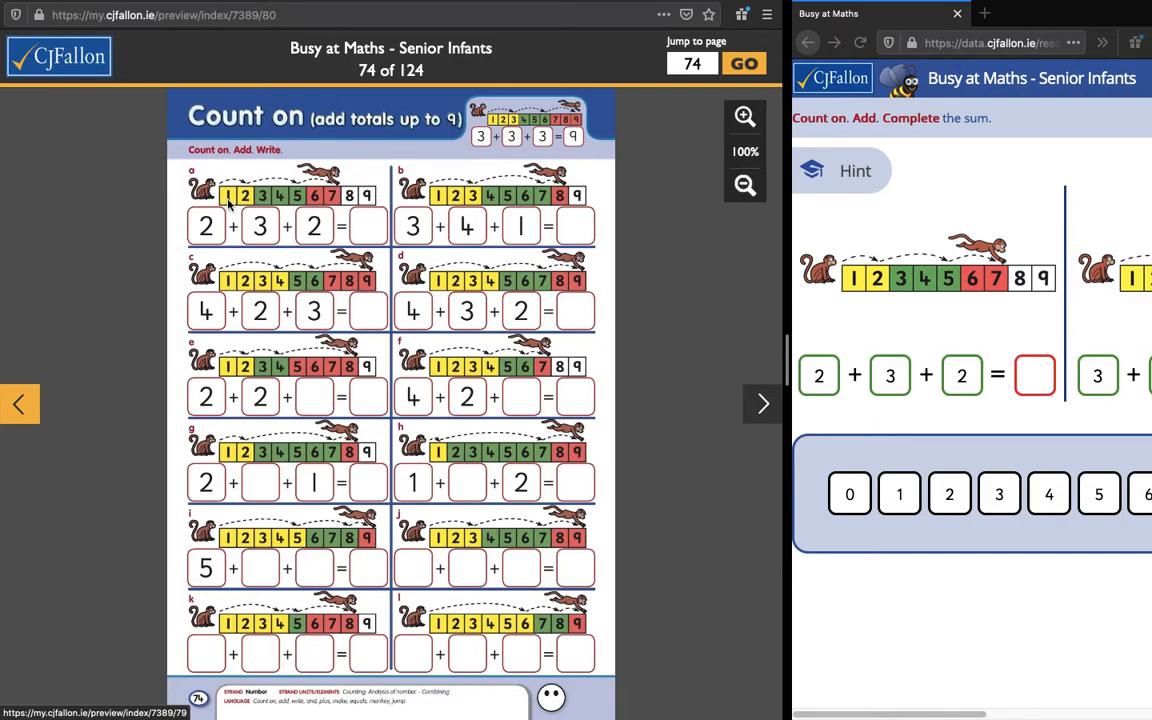
pyautogui.moveTo(228, 204)
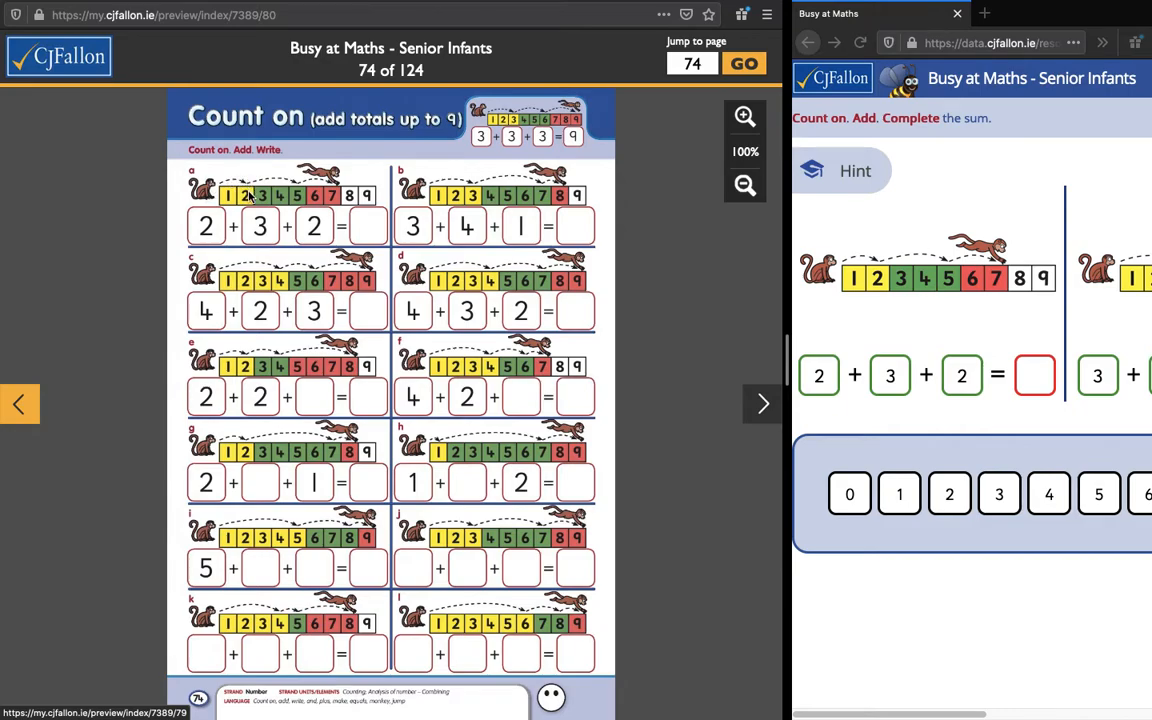
pyautogui.moveTo(310, 180)
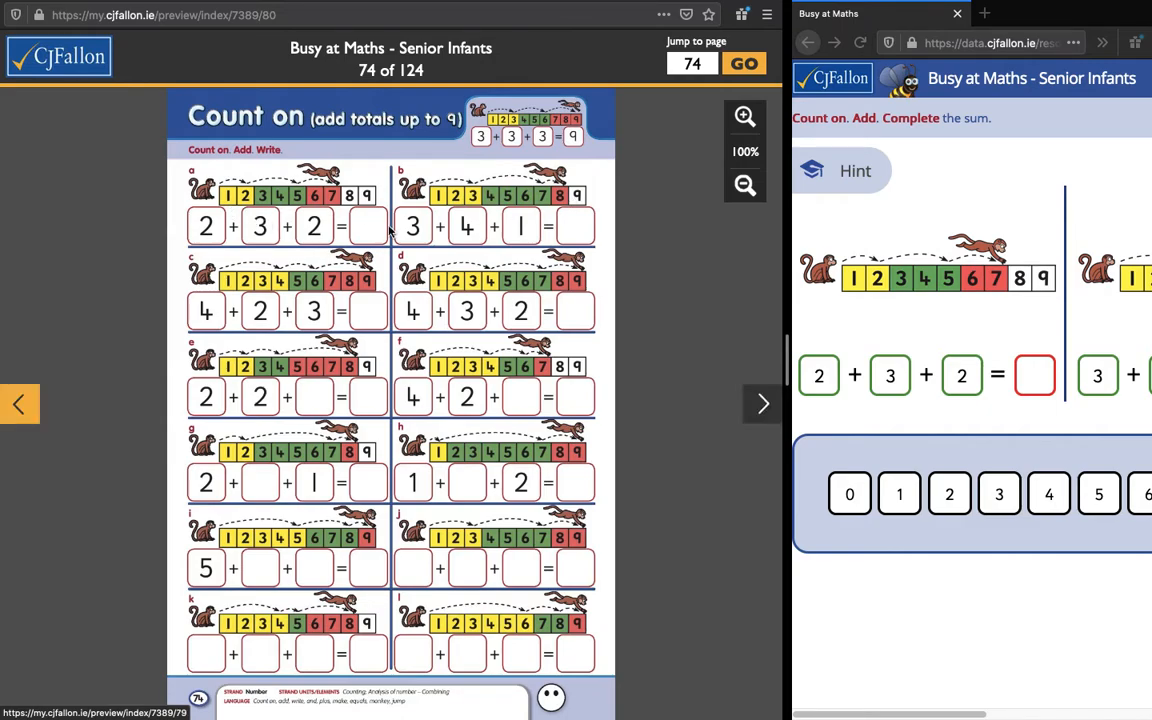
pyautogui.moveTo(318, 288)
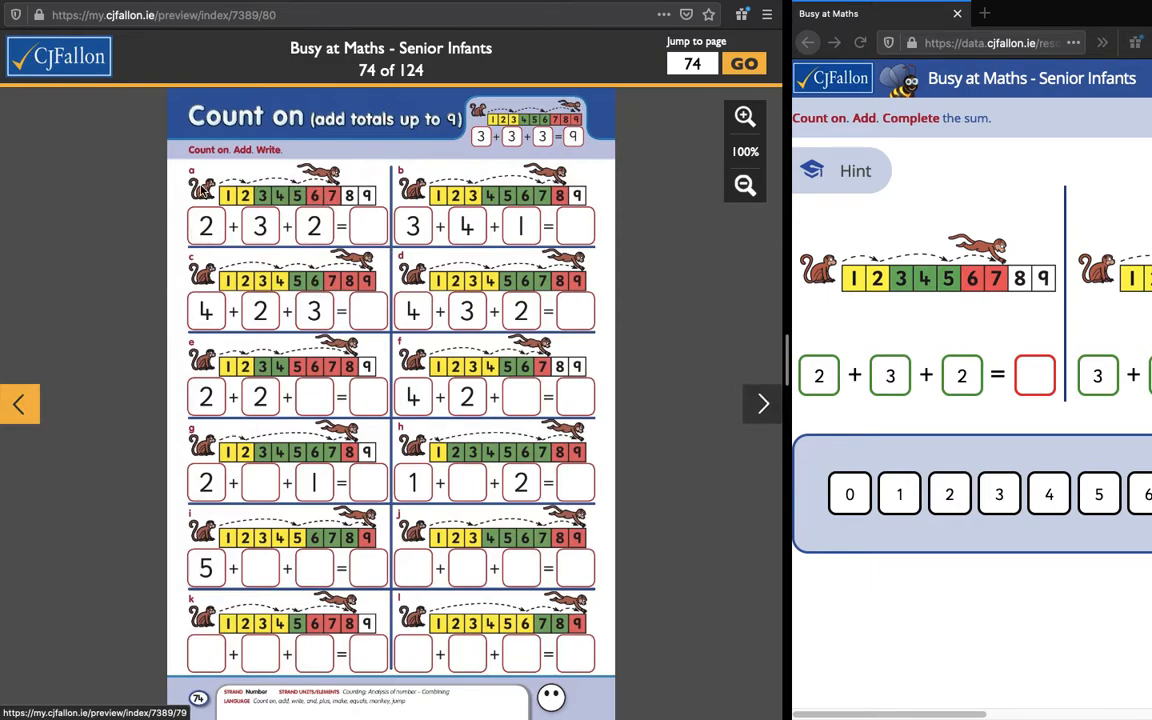
pyautogui.moveTo(232, 198)
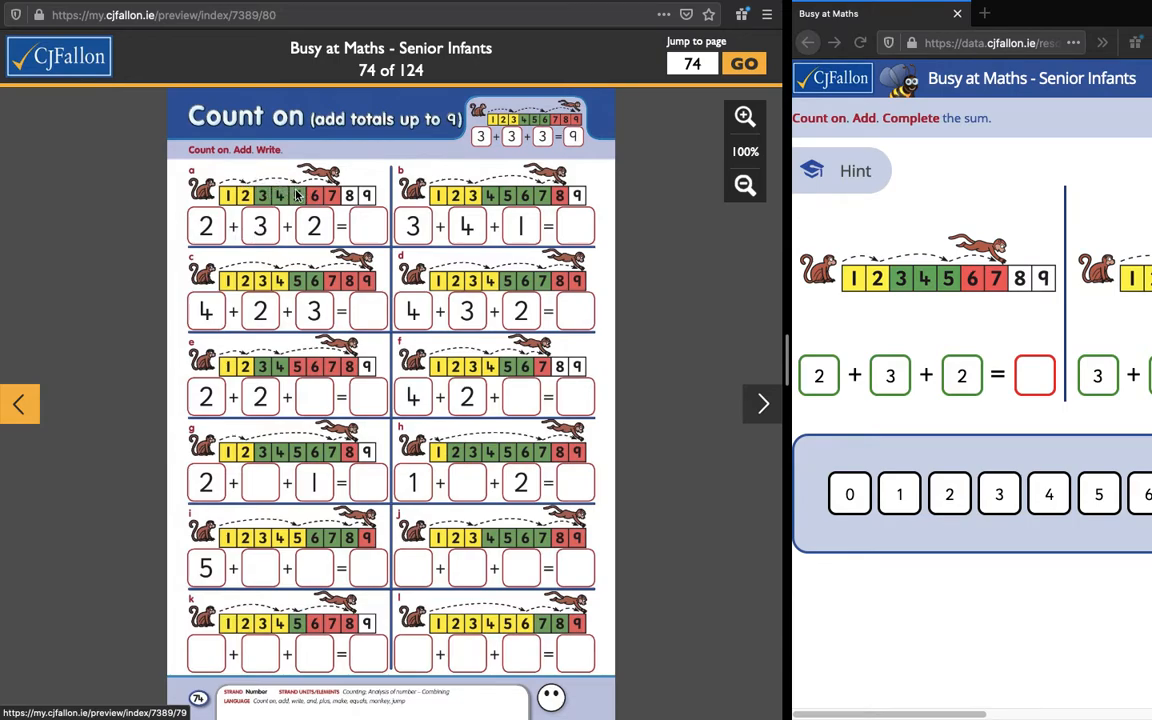
pyautogui.moveTo(332, 198)
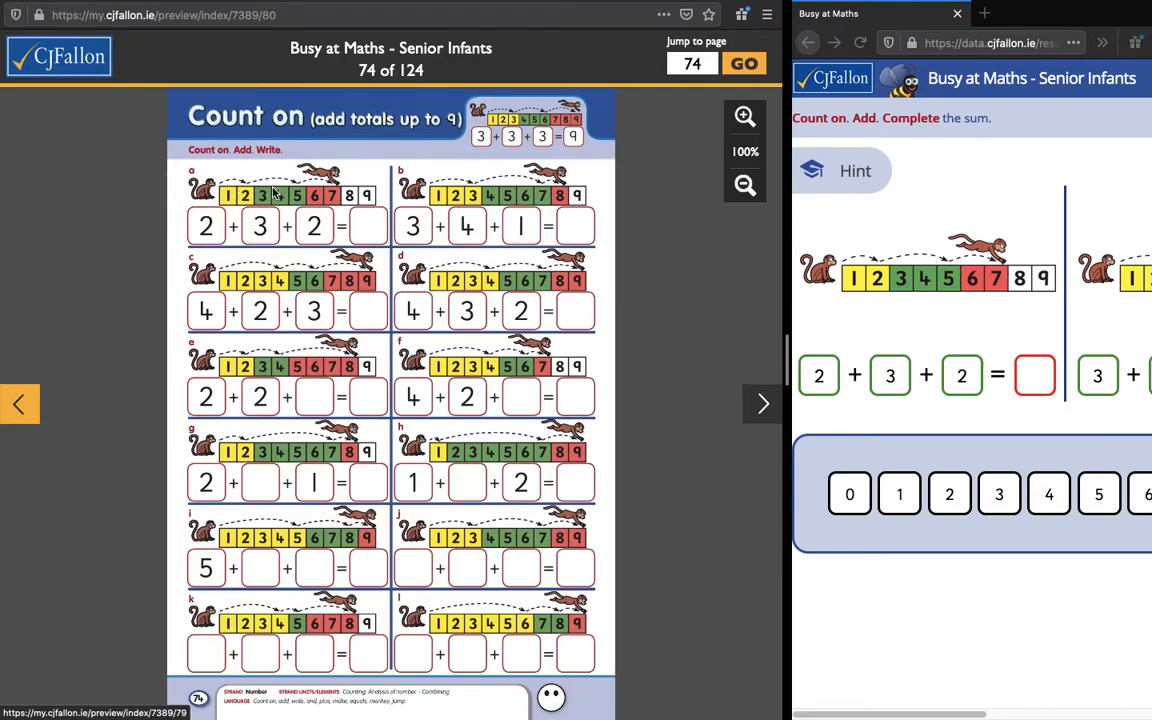
pyautogui.moveTo(328, 192)
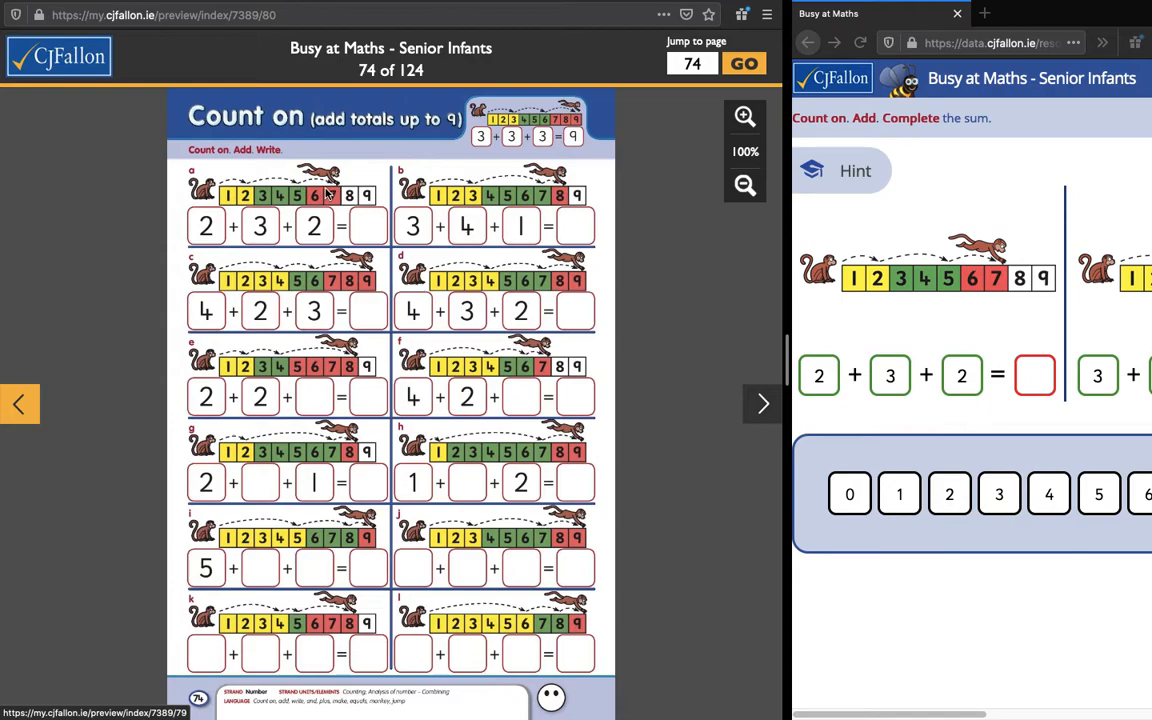
pyautogui.moveTo(360, 236)
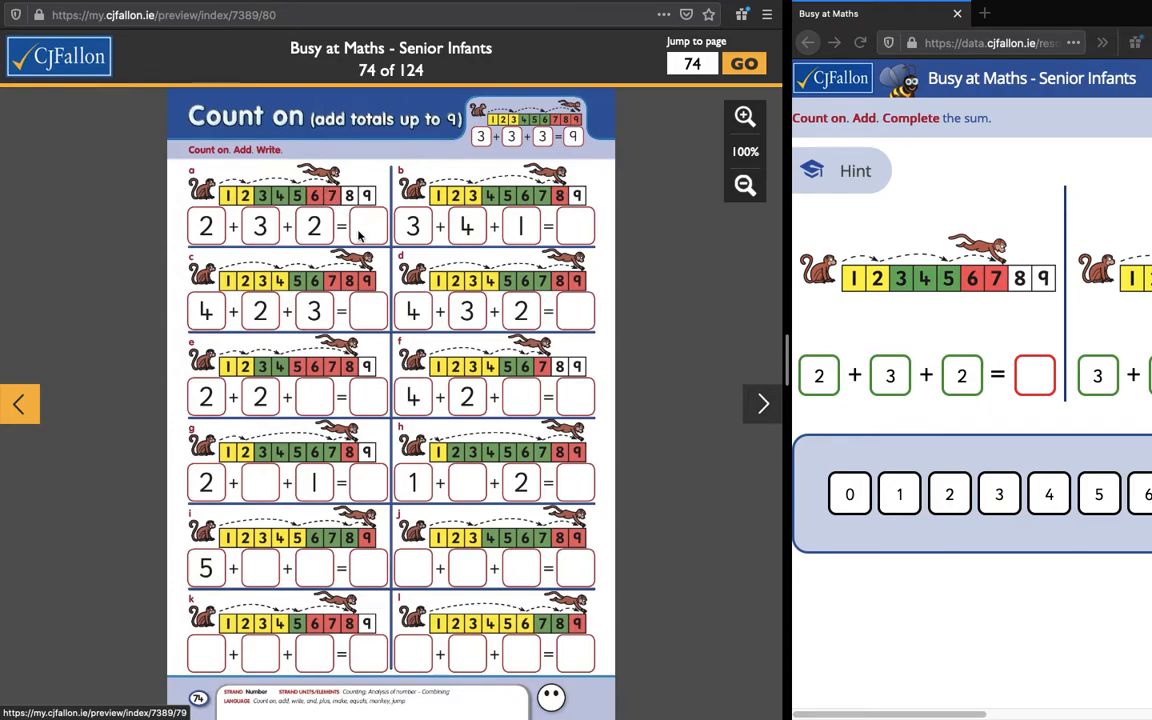
pyautogui.moveTo(344, 250)
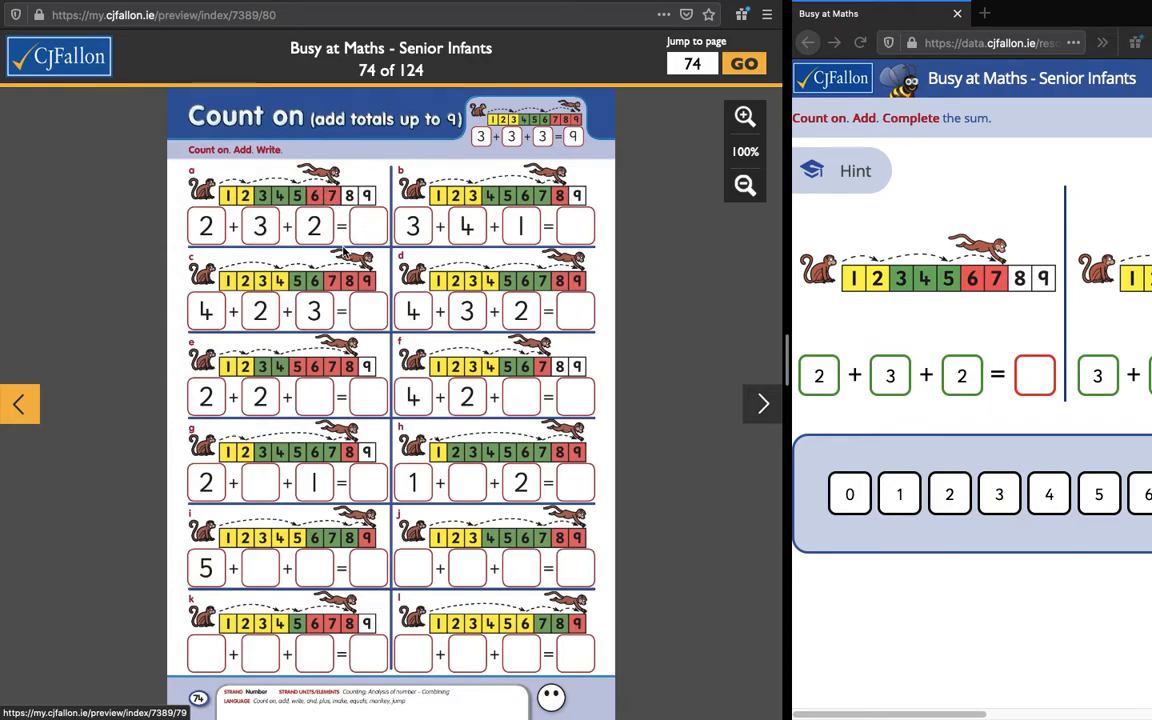
pyautogui.moveTo(380, 344)
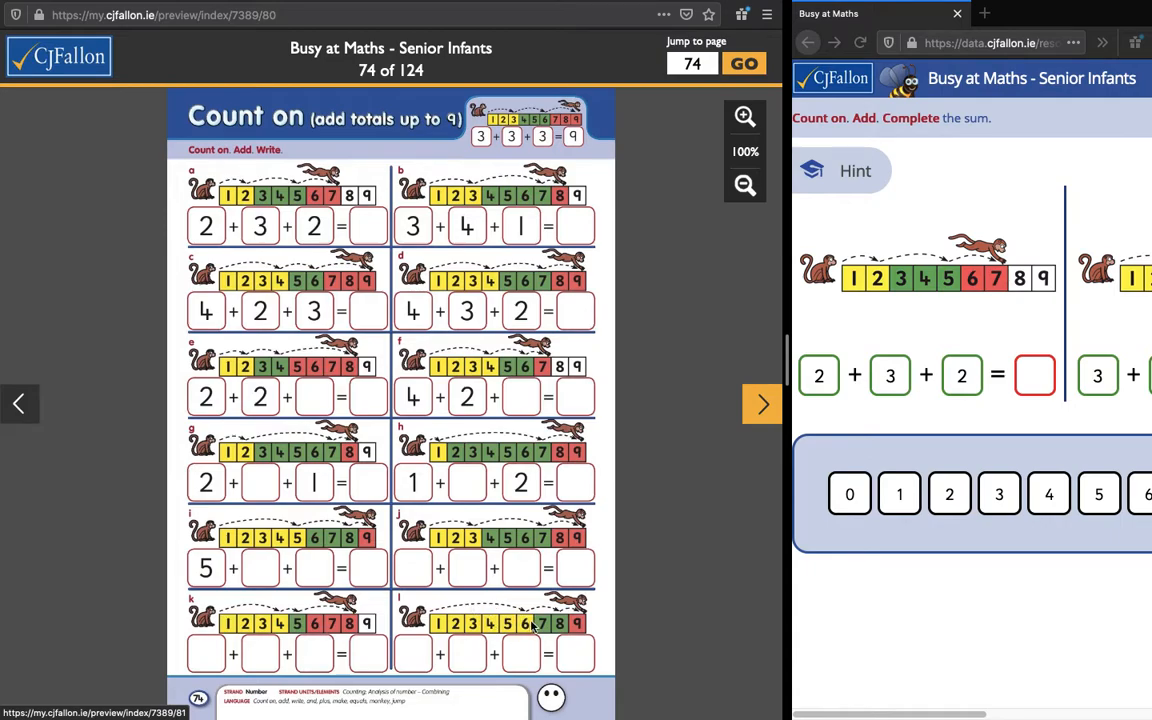
pyautogui.moveTo(532, 628)
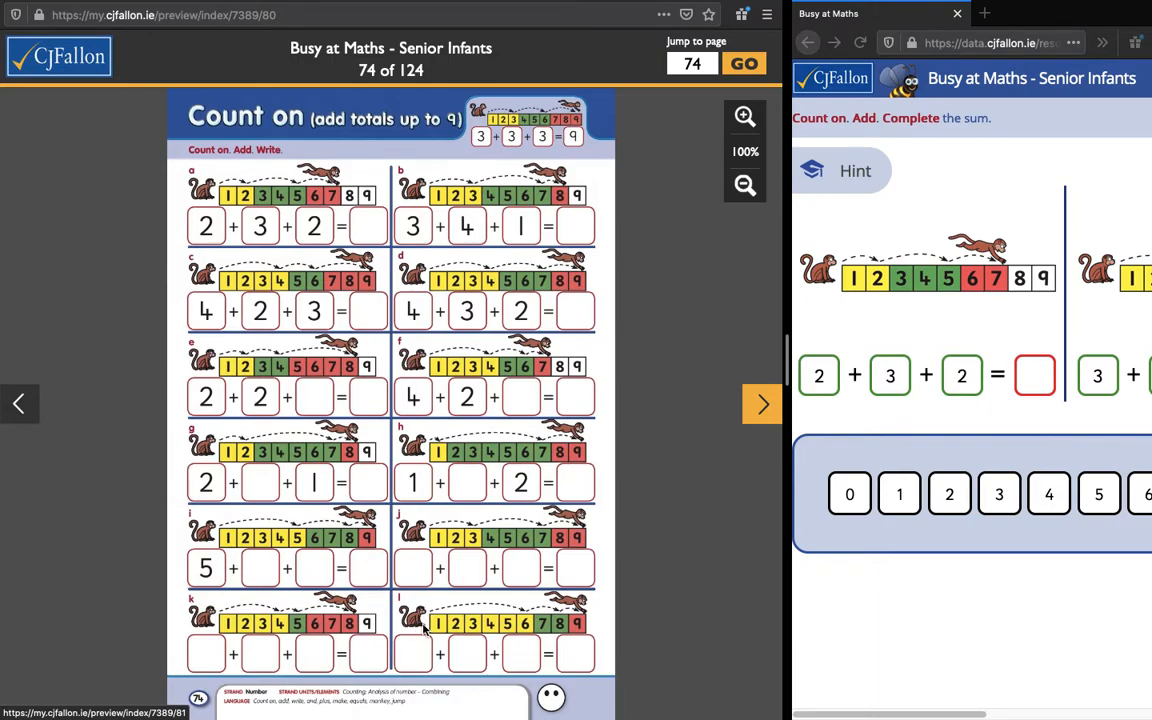
pyautogui.moveTo(458, 618)
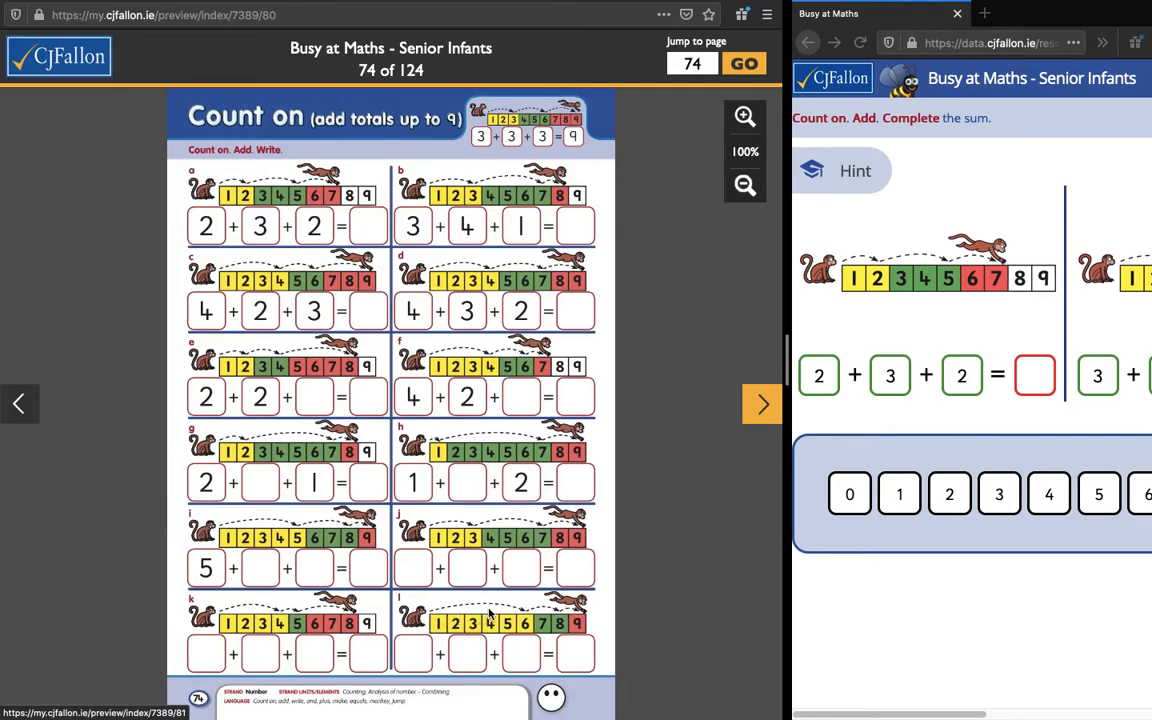
pyautogui.moveTo(524, 618)
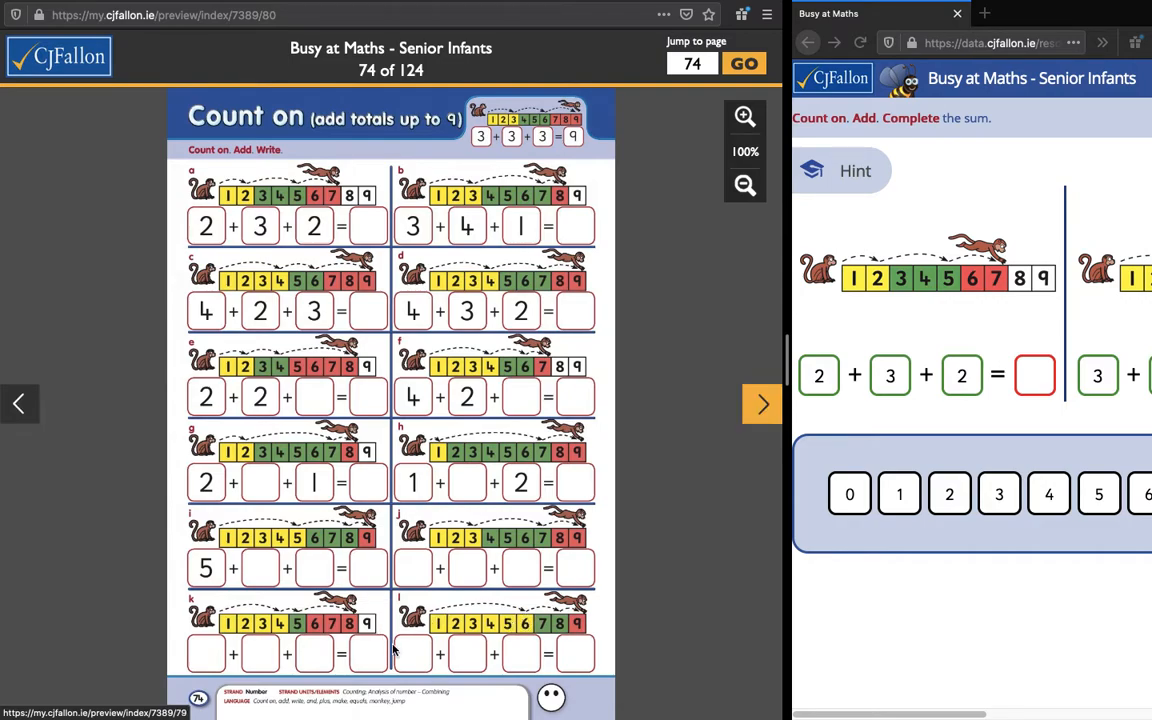
pyautogui.moveTo(484, 580)
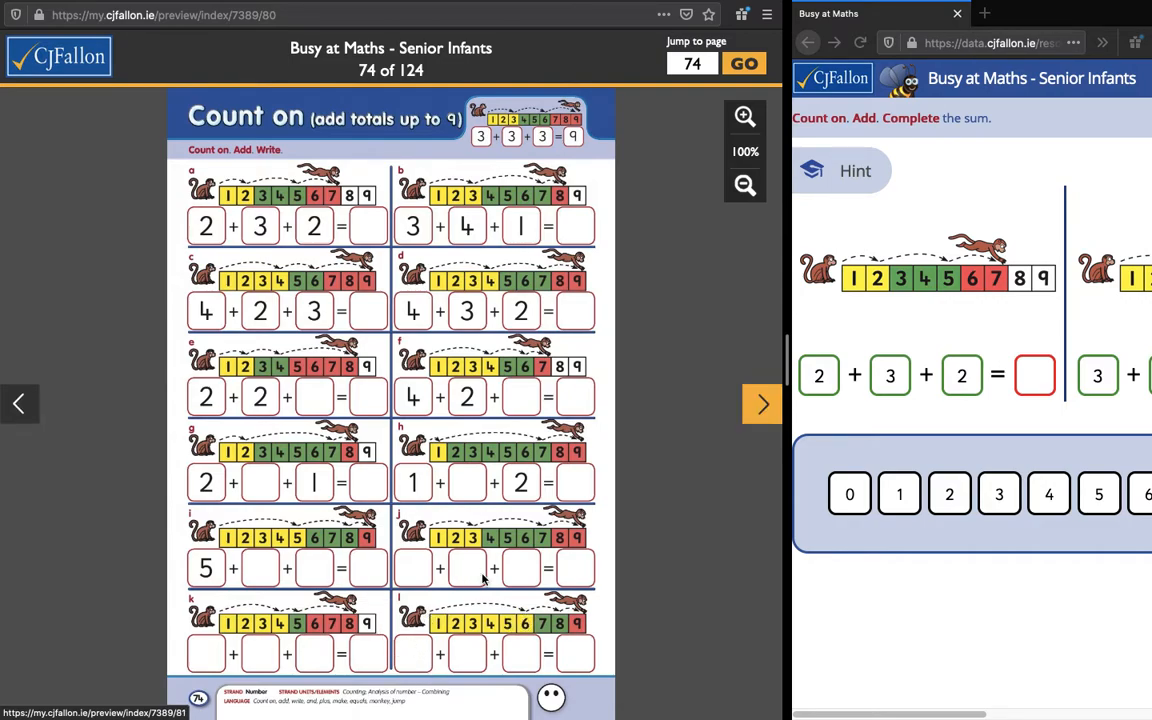
pyautogui.moveTo(524, 622)
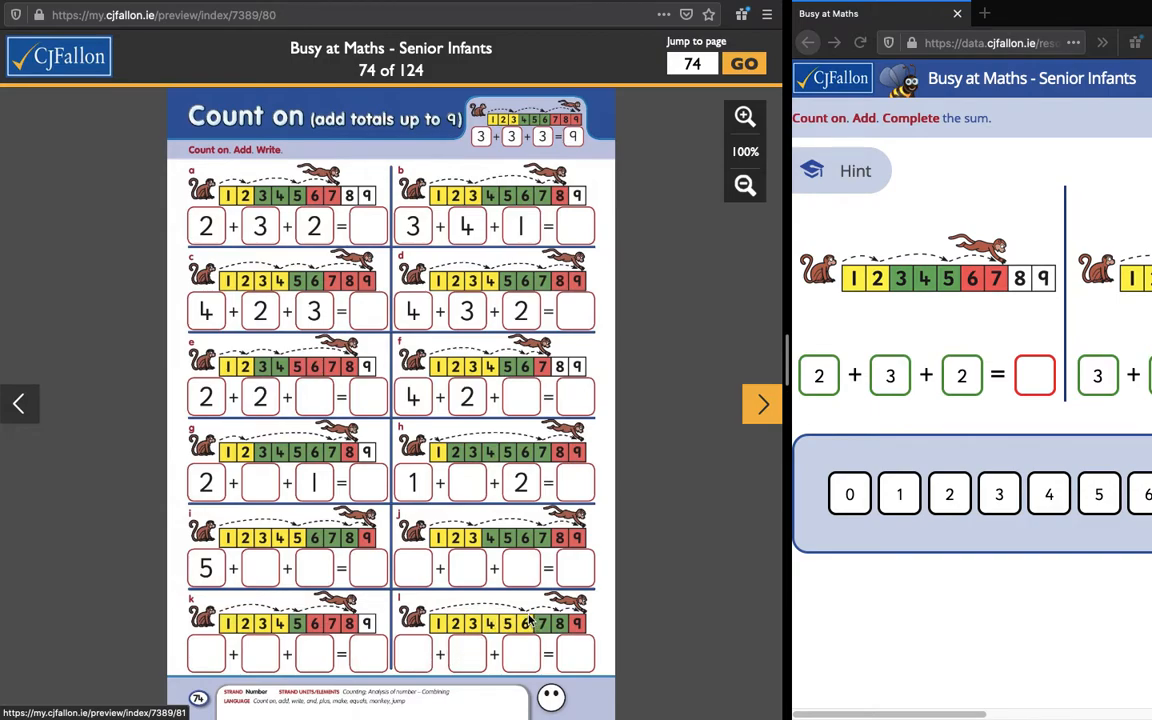
pyautogui.moveTo(556, 610)
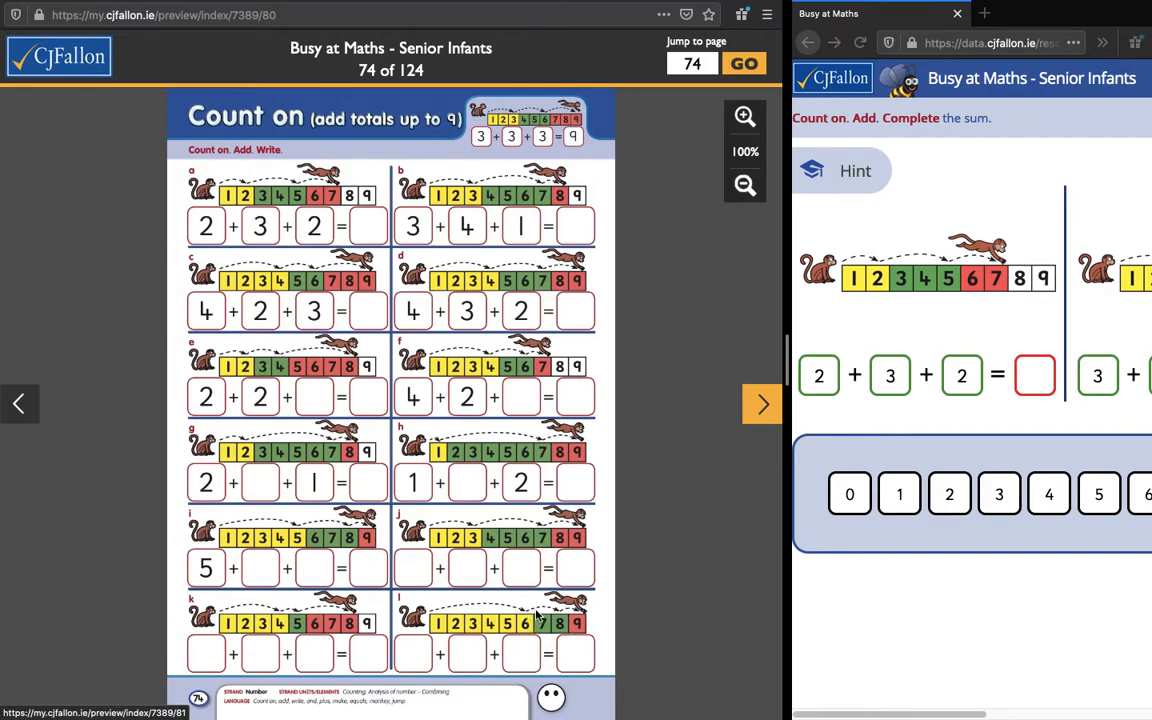
pyautogui.moveTo(454, 656)
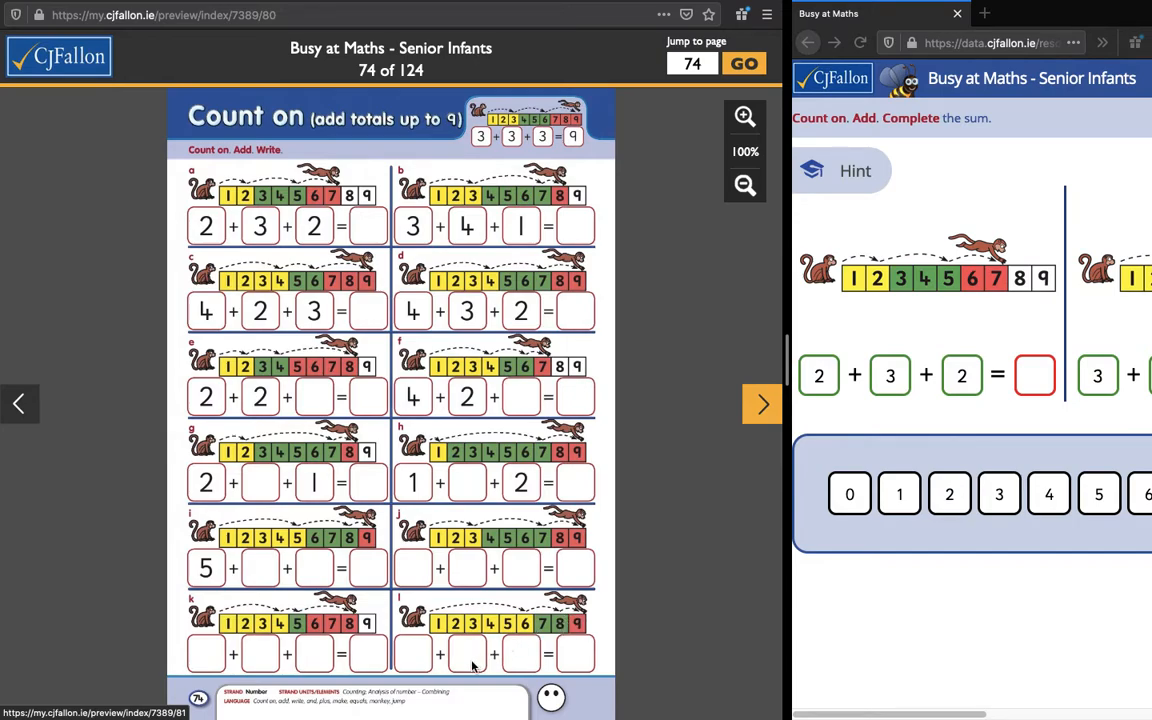
pyautogui.moveTo(560, 620)
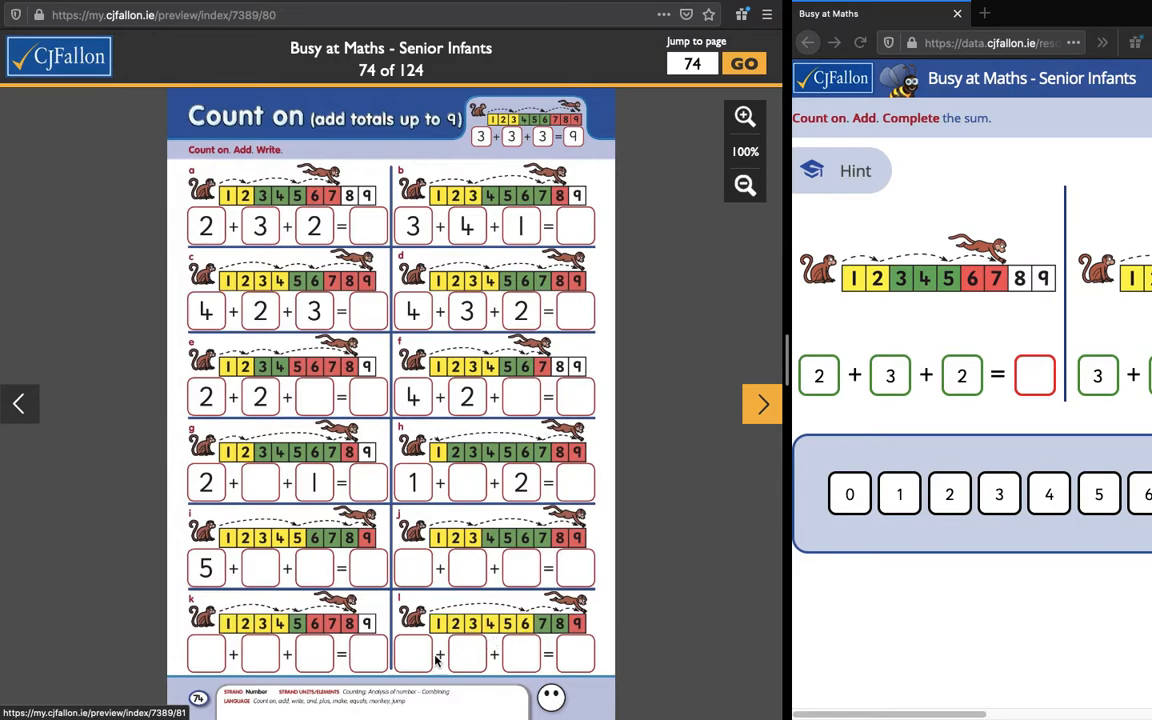
pyautogui.moveTo(544, 630)
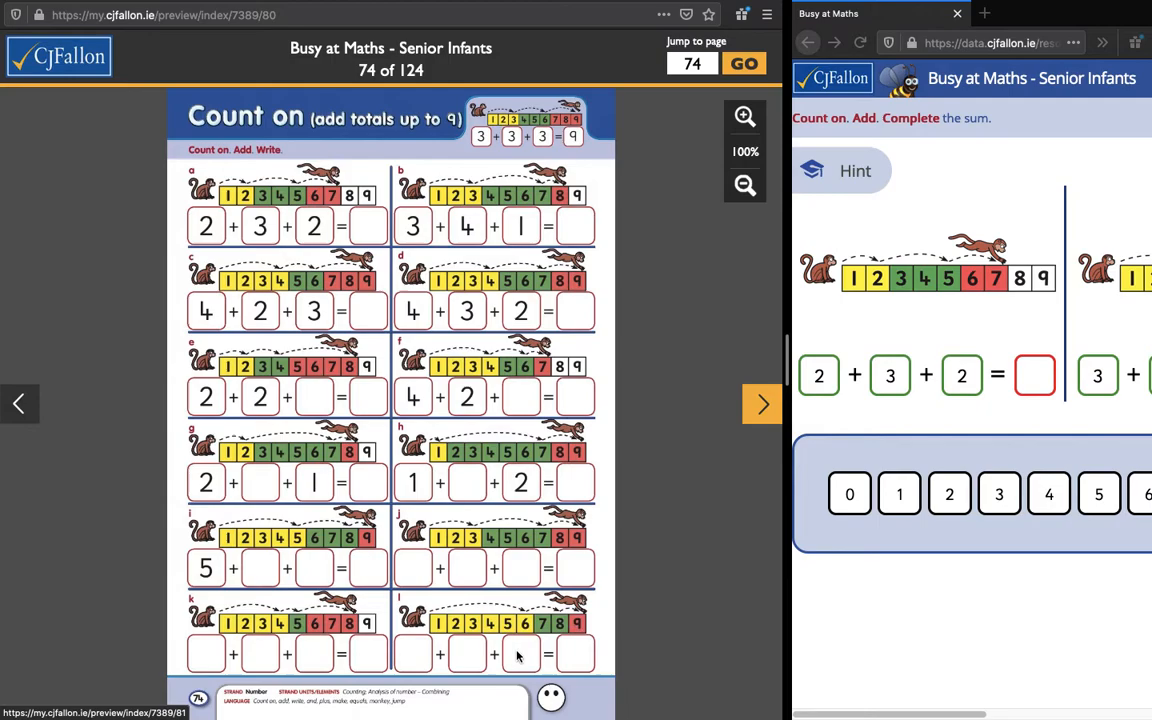
pyautogui.moveTo(570, 658)
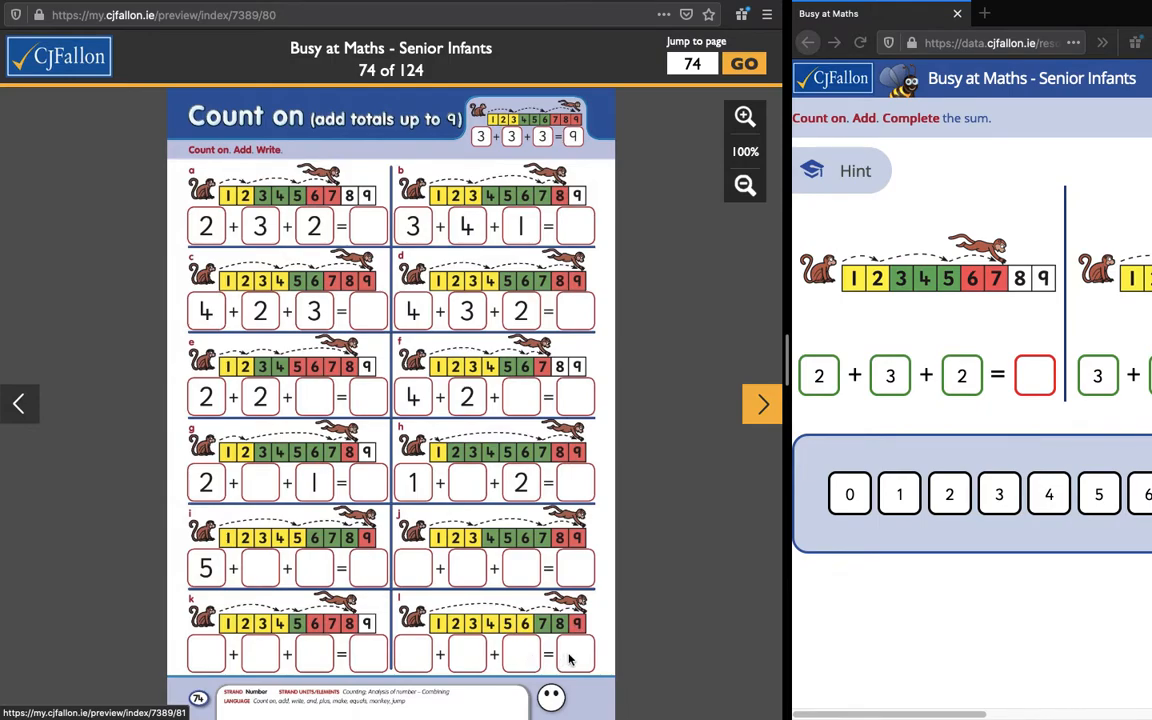
pyautogui.moveTo(584, 636)
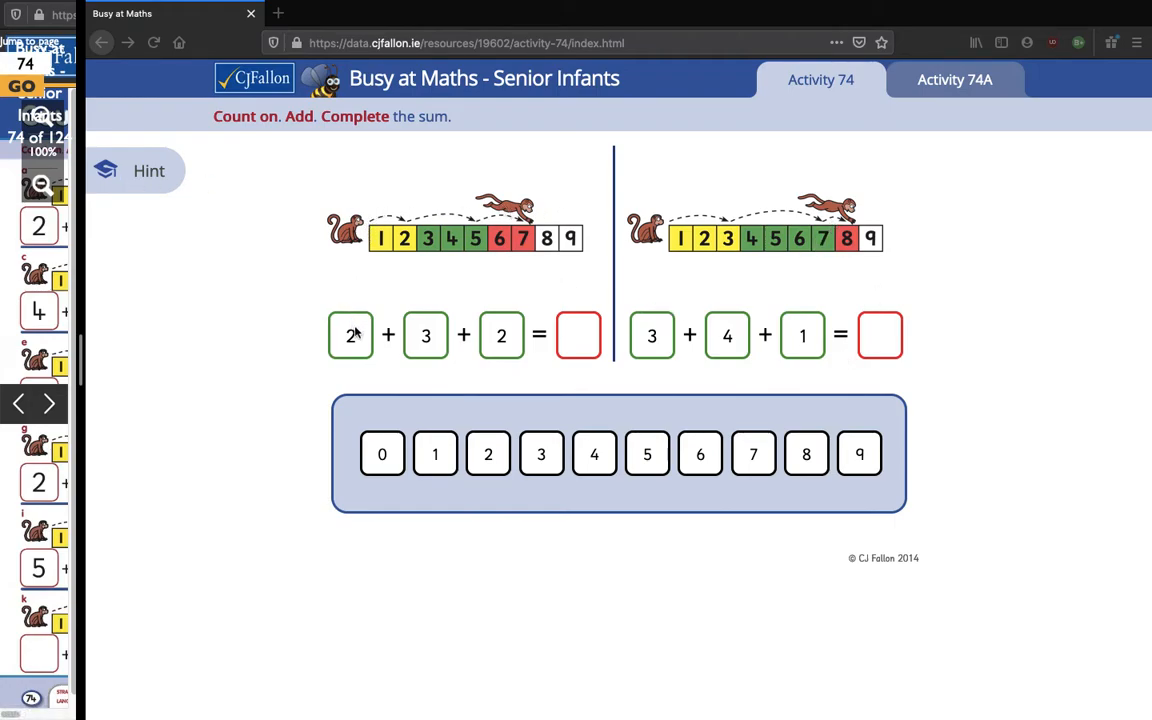
pyautogui.moveTo(382, 248)
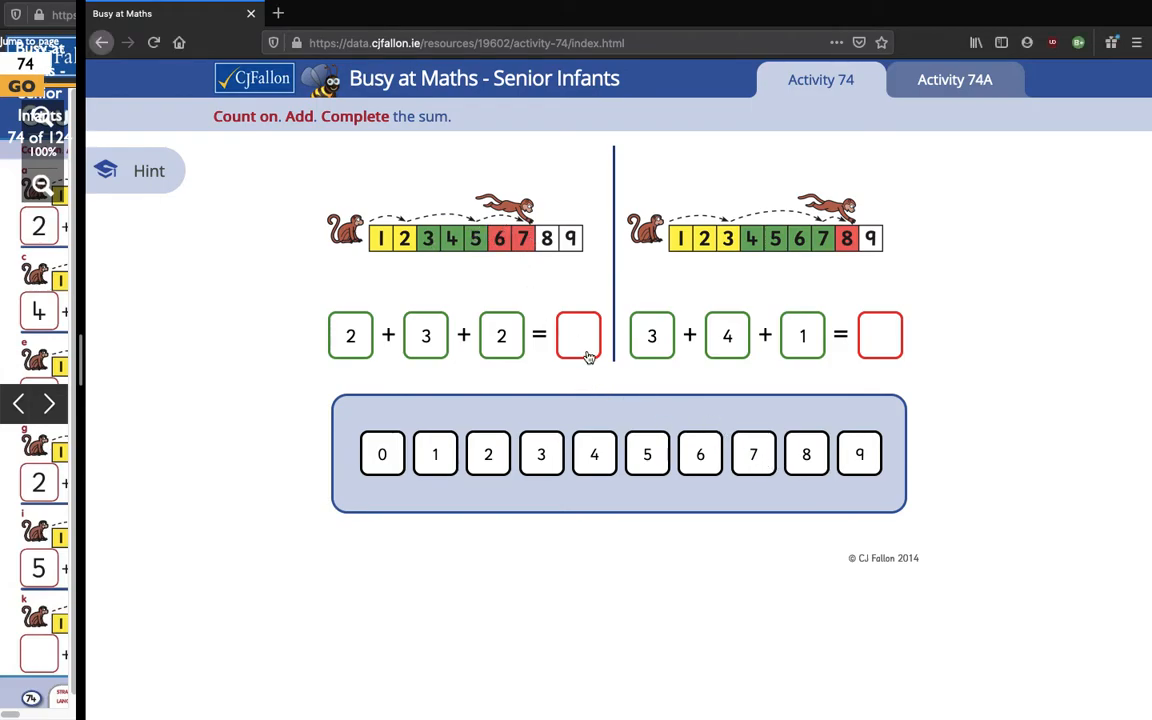
# - Answer the first Activity 74 sum 2 + 3 + 2 with the 7 tile
pyautogui.moveTo(752, 452); pyautogui.dragTo(576, 336)
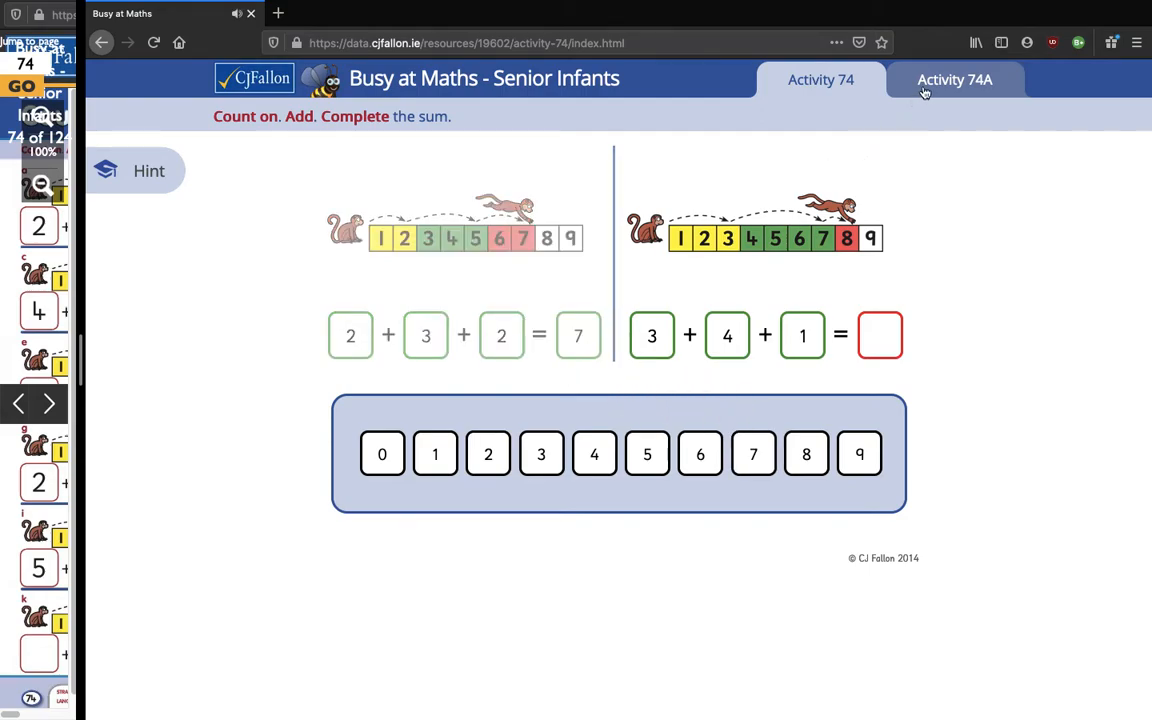
pyautogui.moveTo(954, 80)
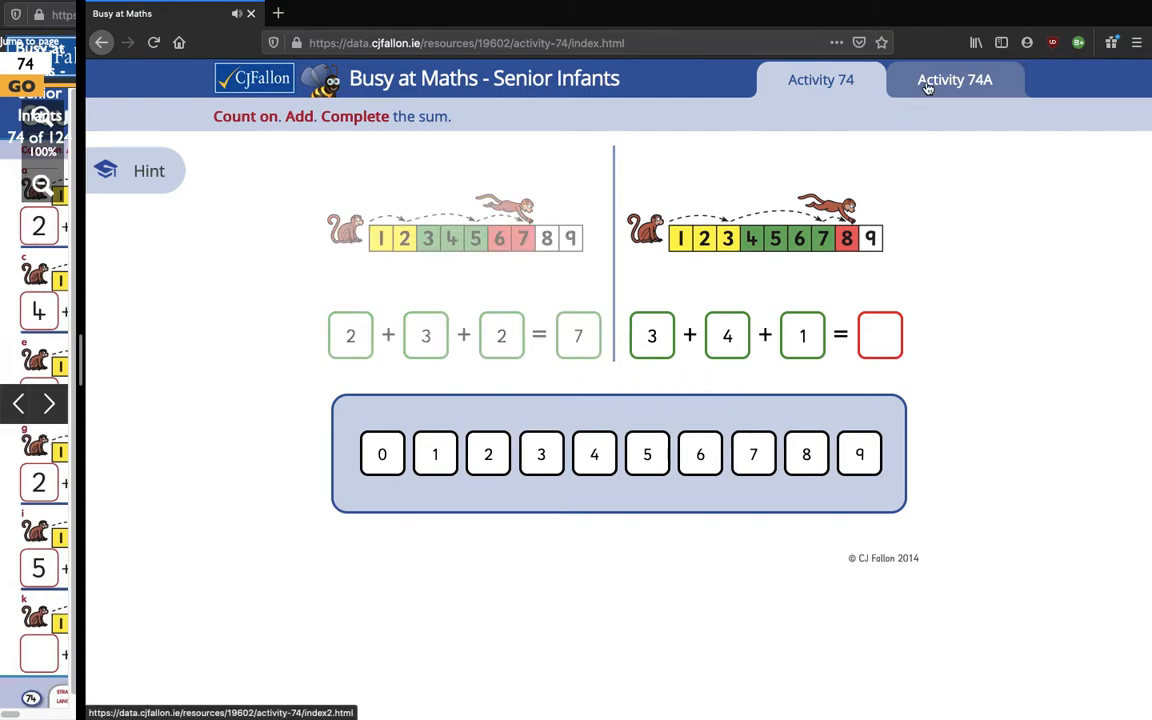
# - Solve the Activity 74A kangaroo sum 2 + 3 + 2 by hopping to 7, then return to Activity 74
pyautogui.click(952, 80)
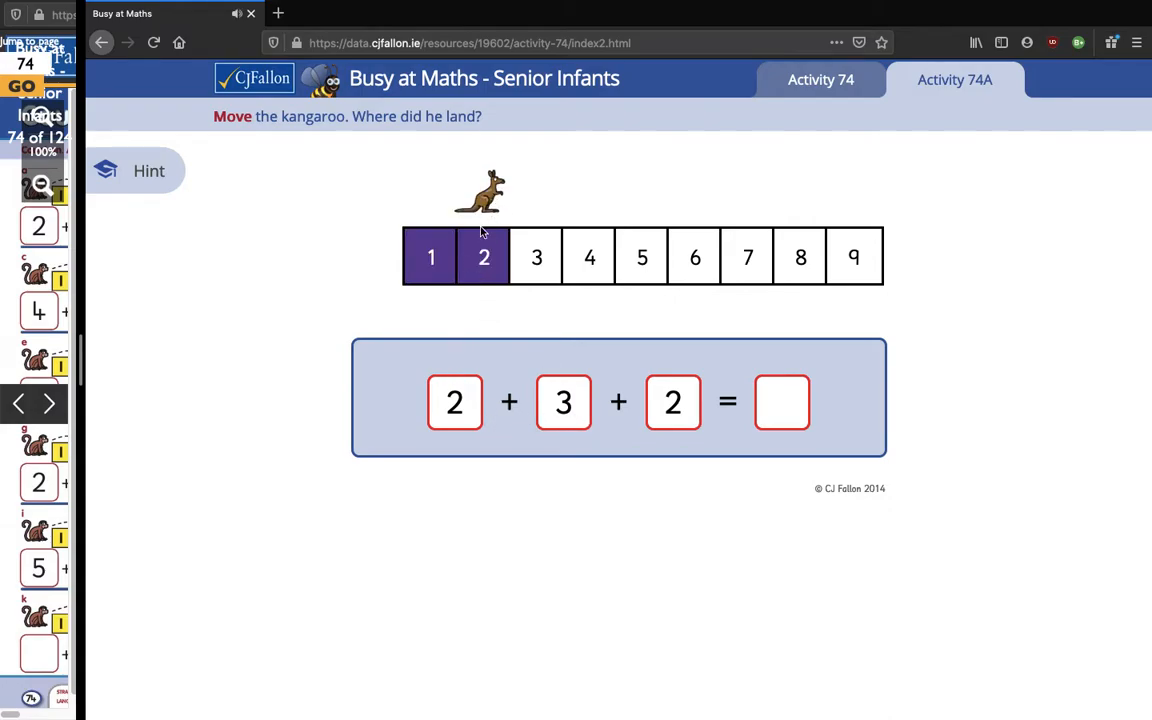
pyautogui.click(536, 256)
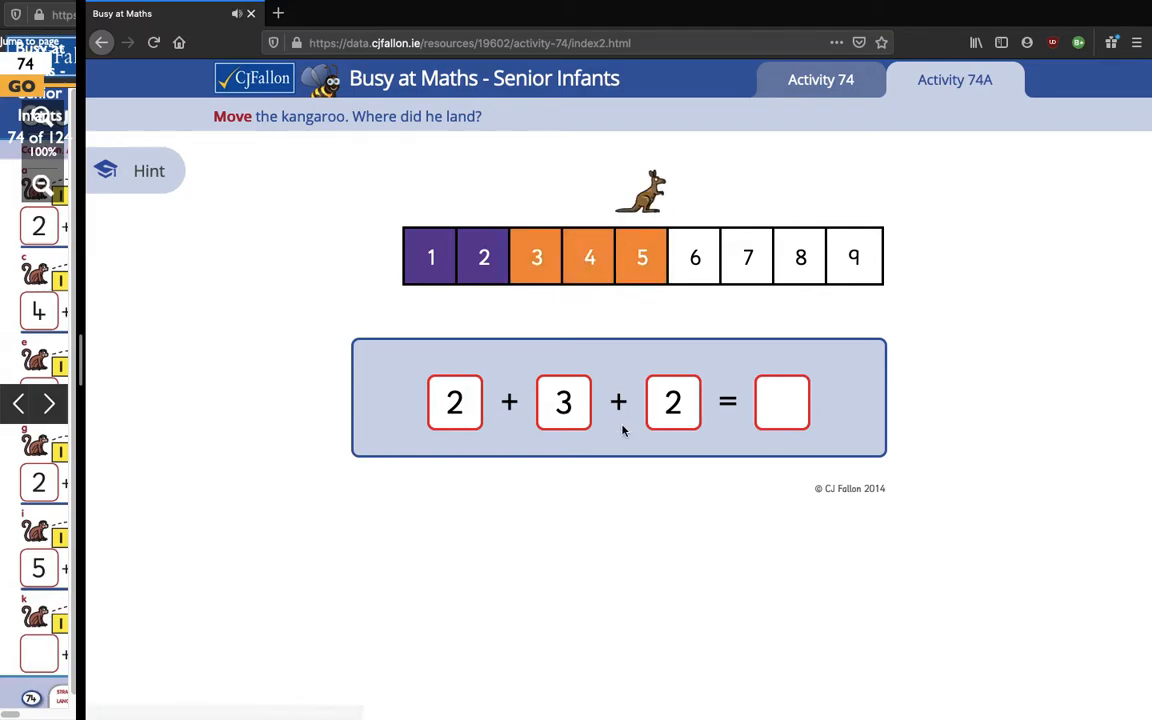
pyautogui.click(694, 256)
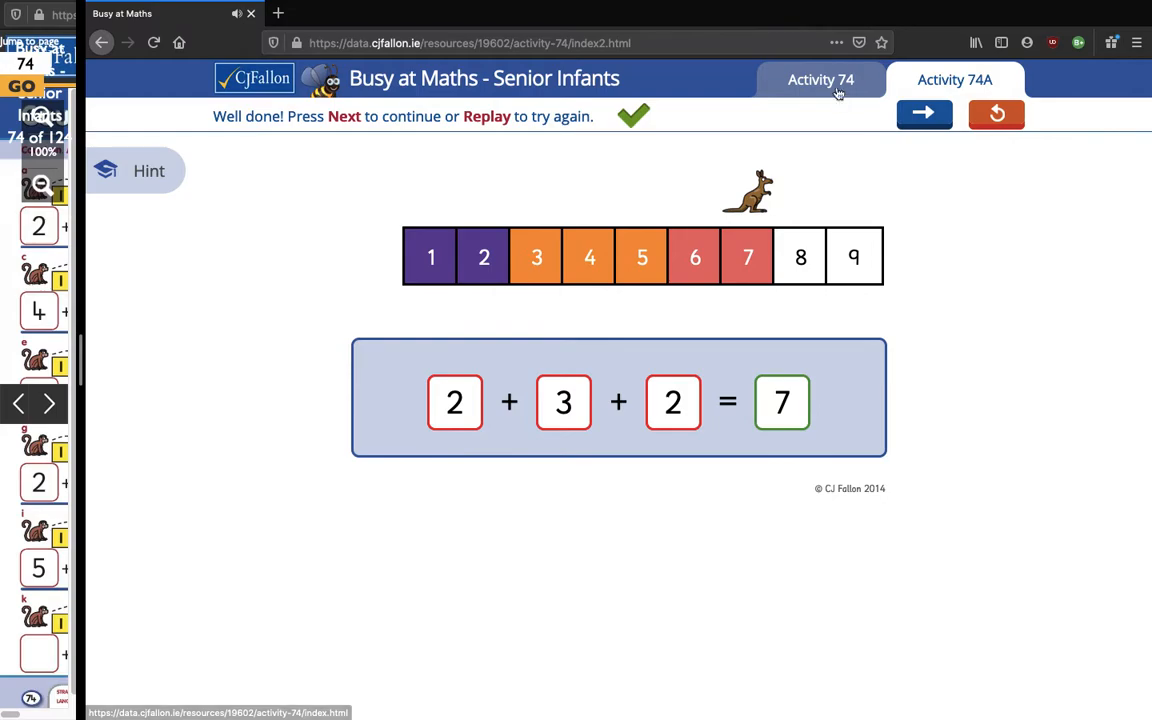
pyautogui.click(820, 80)
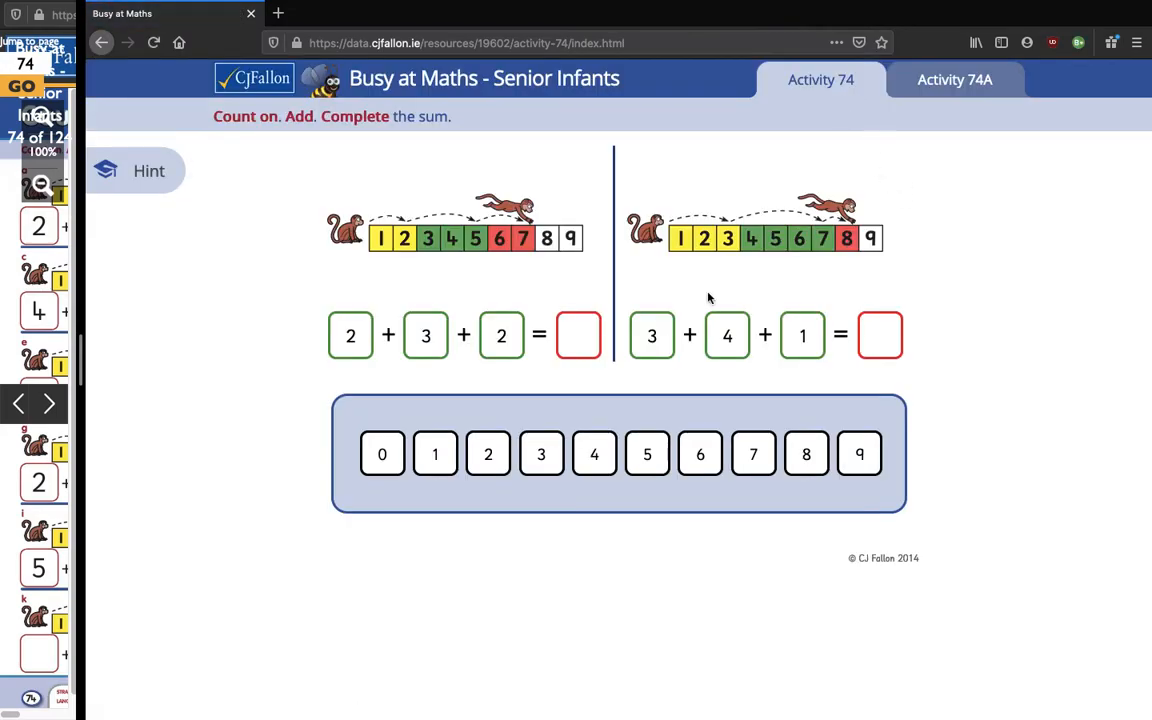
# - Answer 2 + 3 + 2 = 7 and 3 + 4 + 1 = 8, then move to the next pair
pyautogui.moveTo(752, 454); pyautogui.dragTo(608, 328)
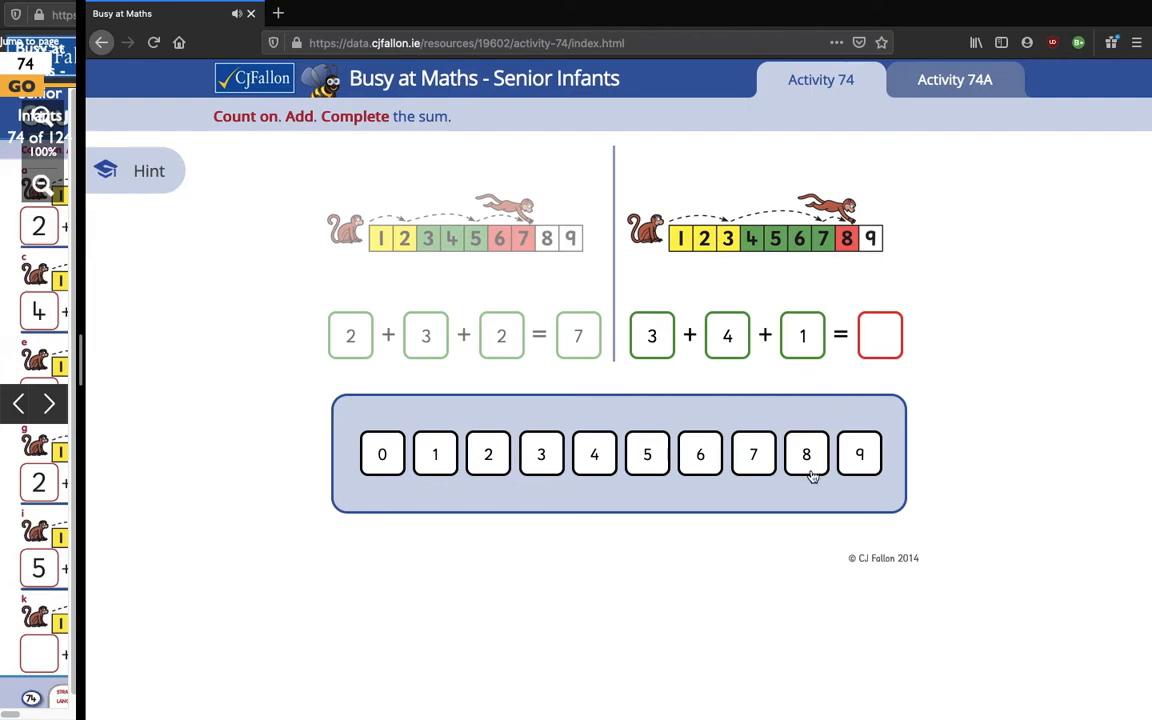
pyautogui.click(806, 454)
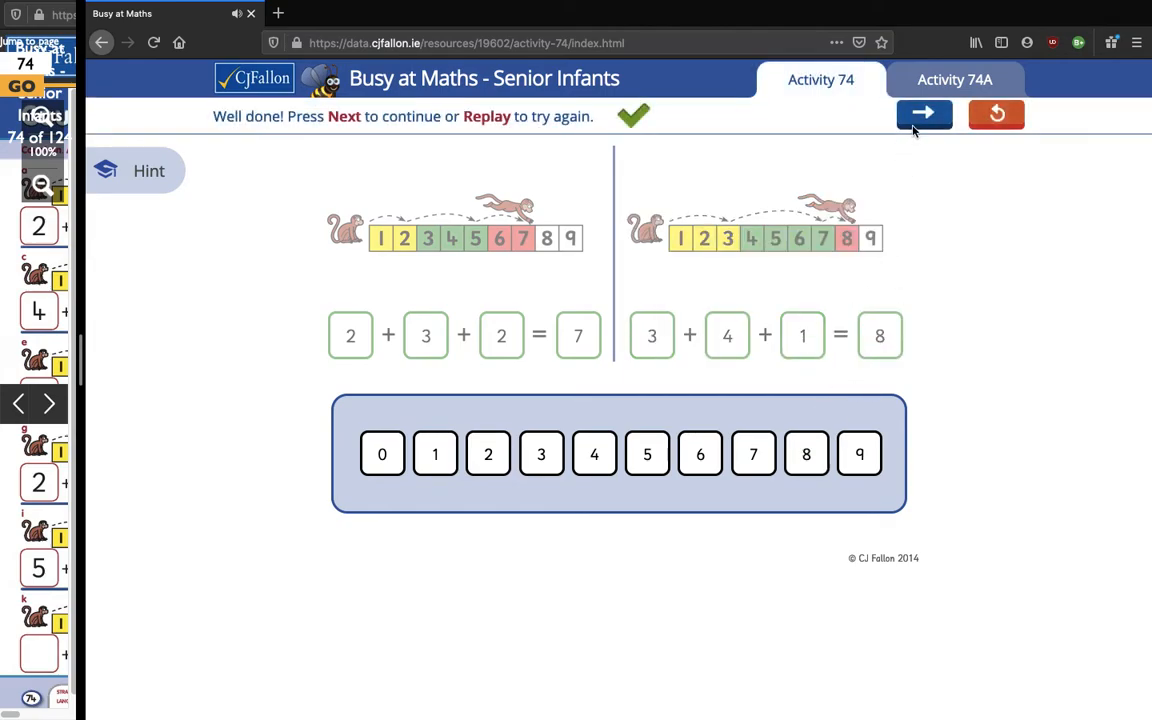
pyautogui.click(922, 112)
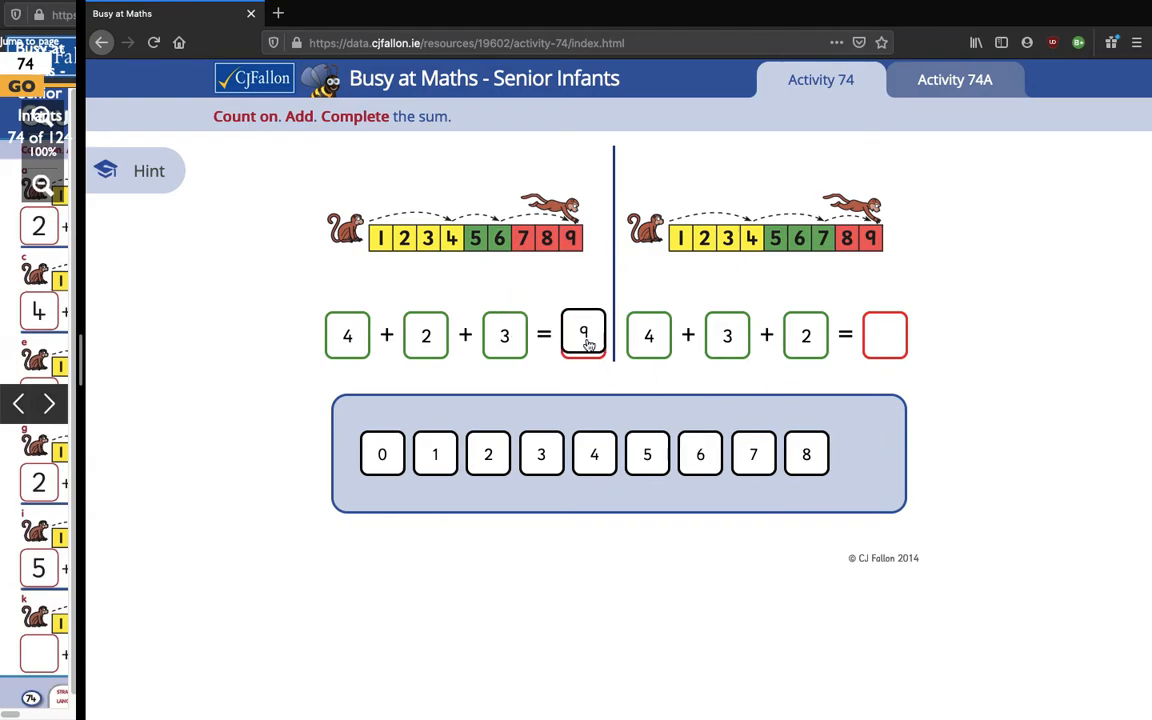
# - Answer 4 + 3 + 2 = 9 and advance to the next pair of sums
pyautogui.click(860, 452)
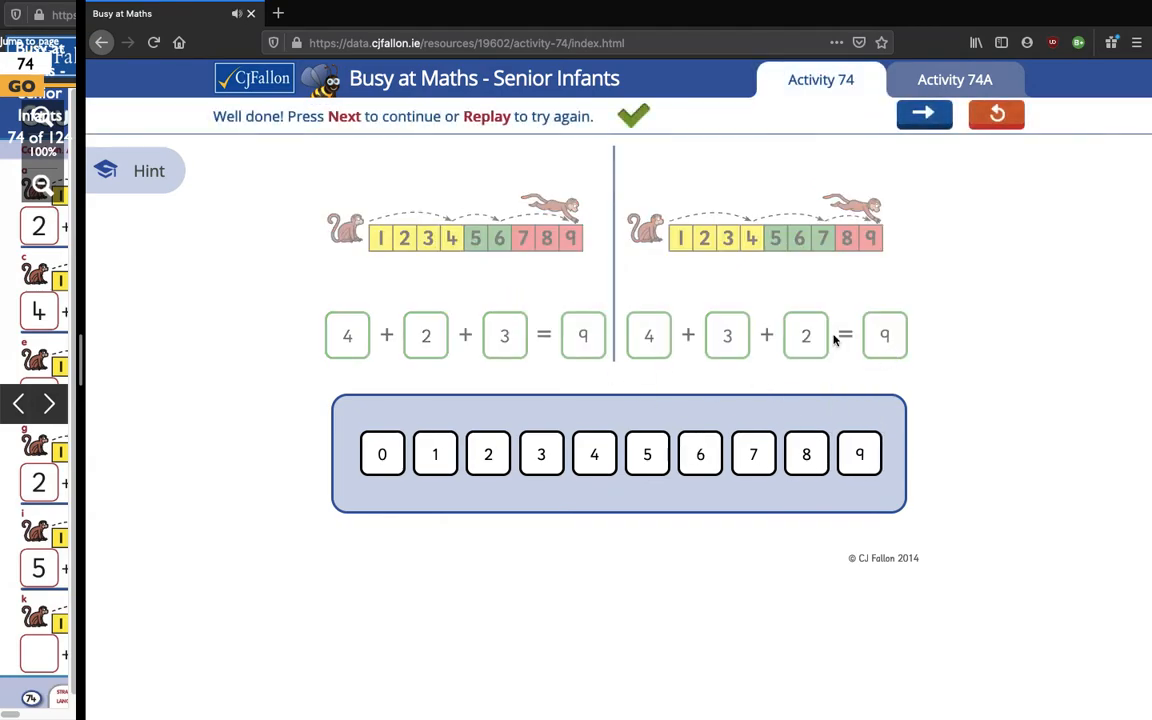
pyautogui.click(924, 112)
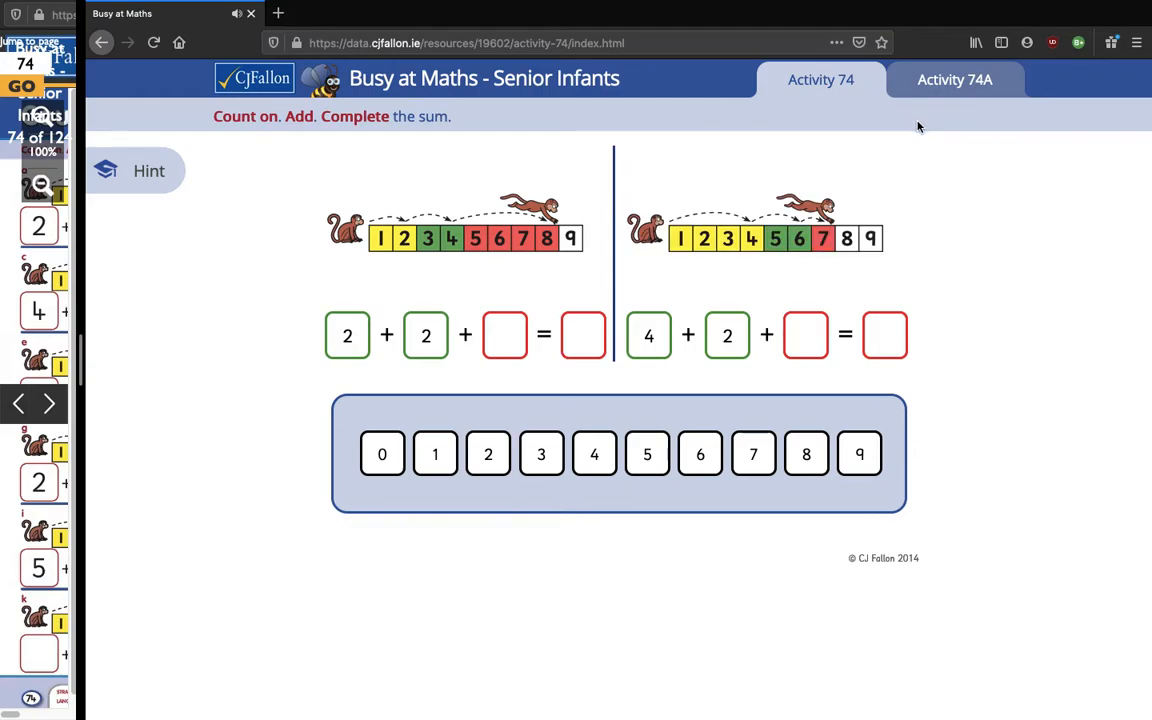
pyautogui.moveTo(488, 310)
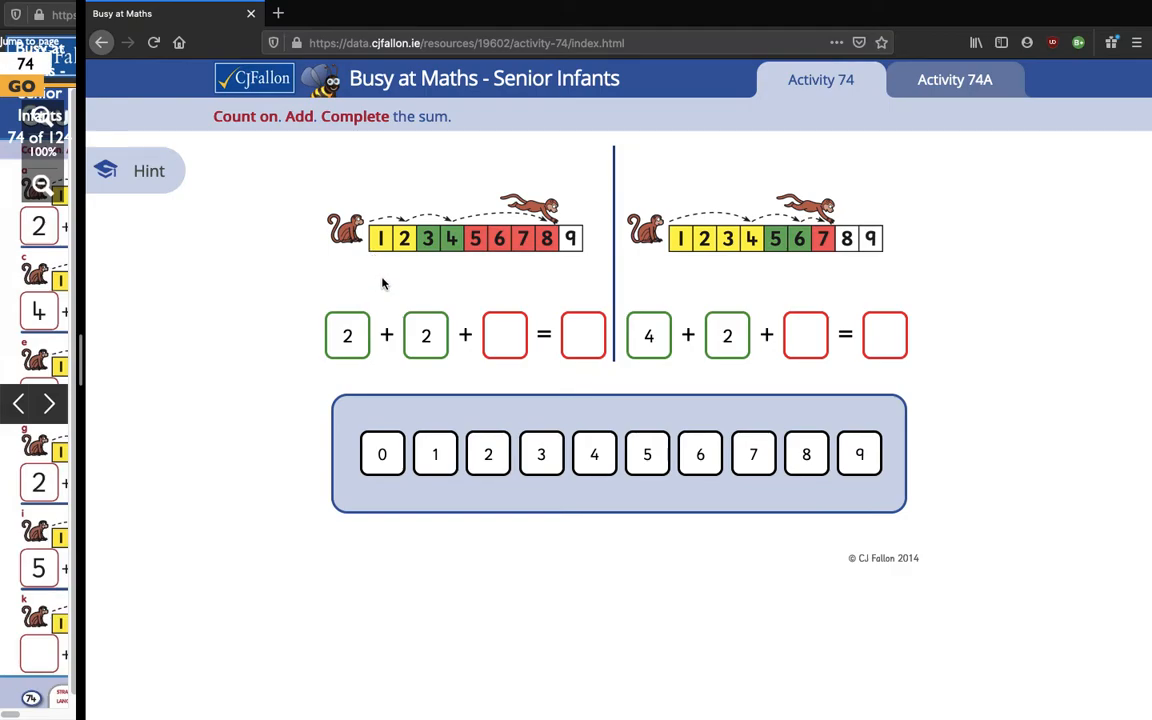
pyautogui.moveTo(366, 320)
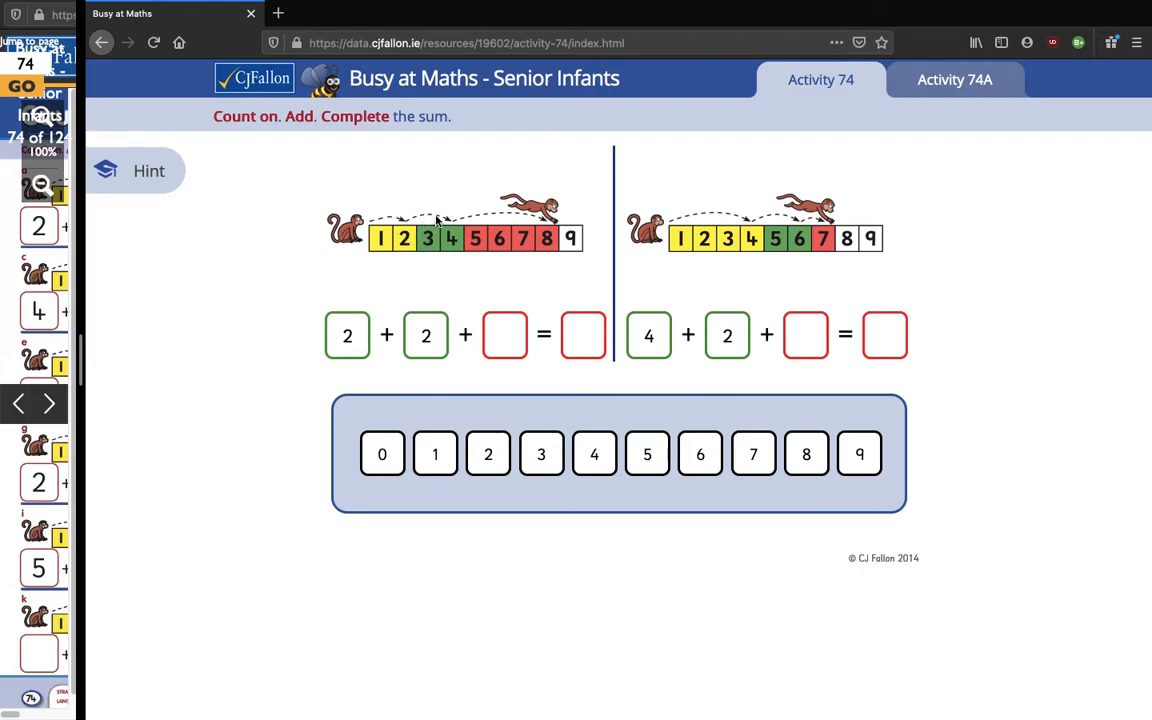
pyautogui.moveTo(430, 300)
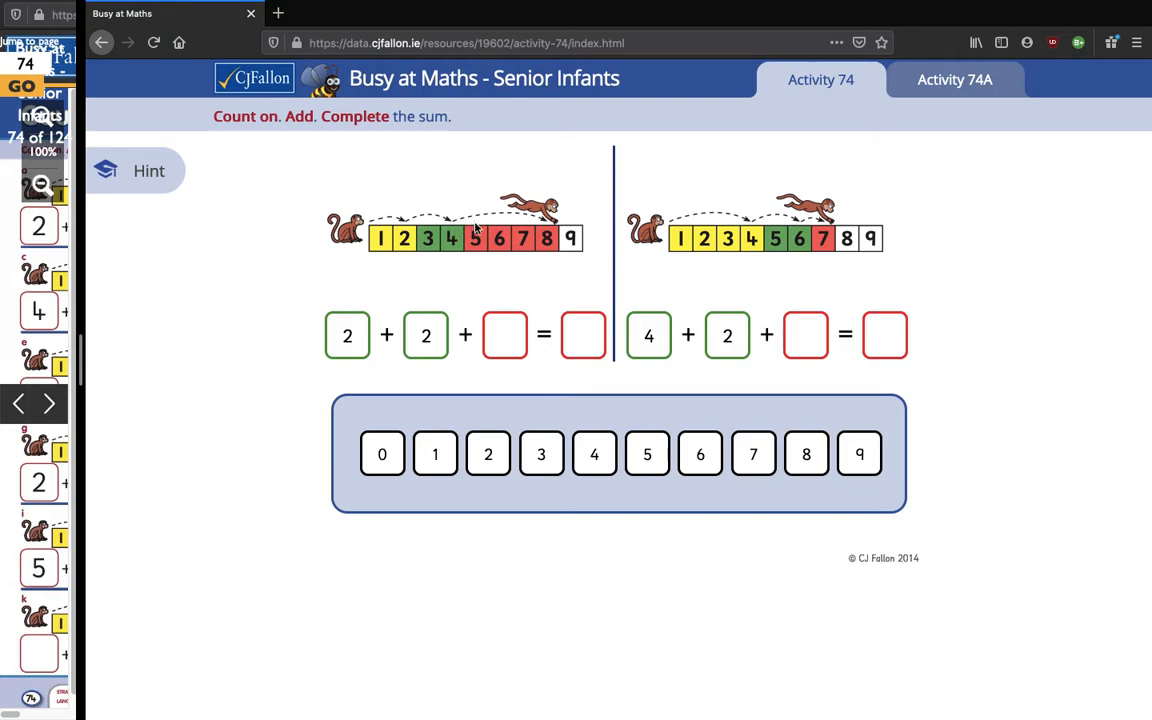
pyautogui.moveTo(500, 232)
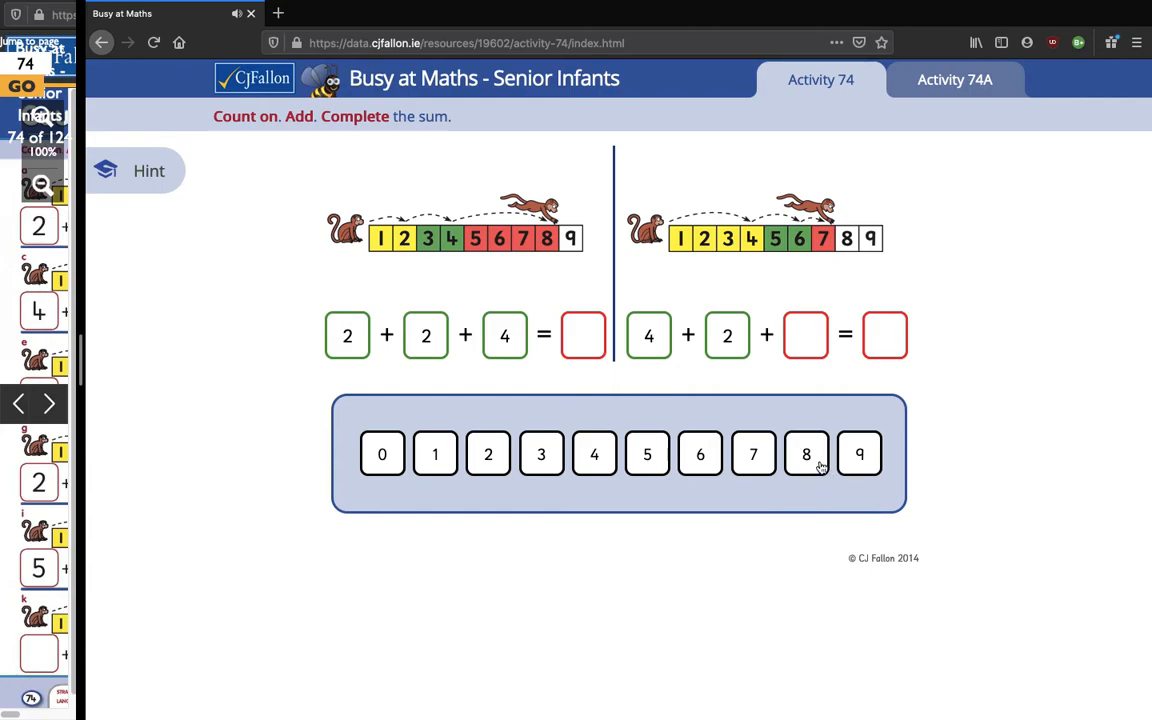
# - Complete 2 + 2 + 4 with the total 8
pyautogui.click(806, 454)
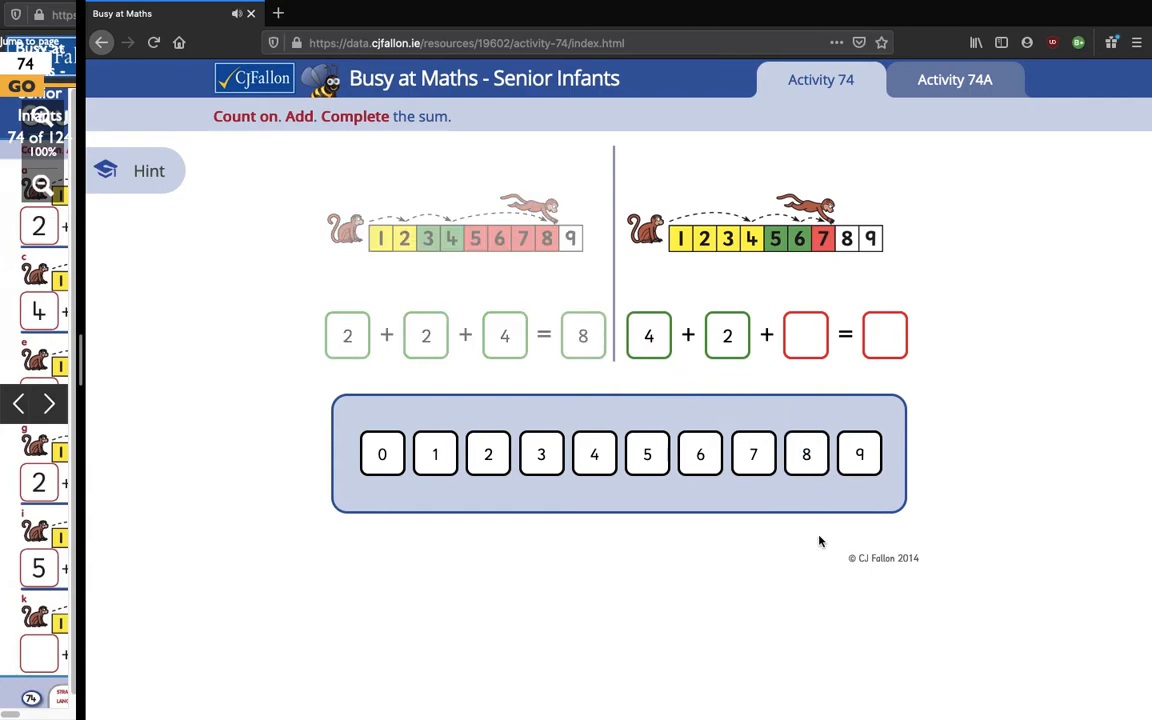
pyautogui.moveTo(920, 480)
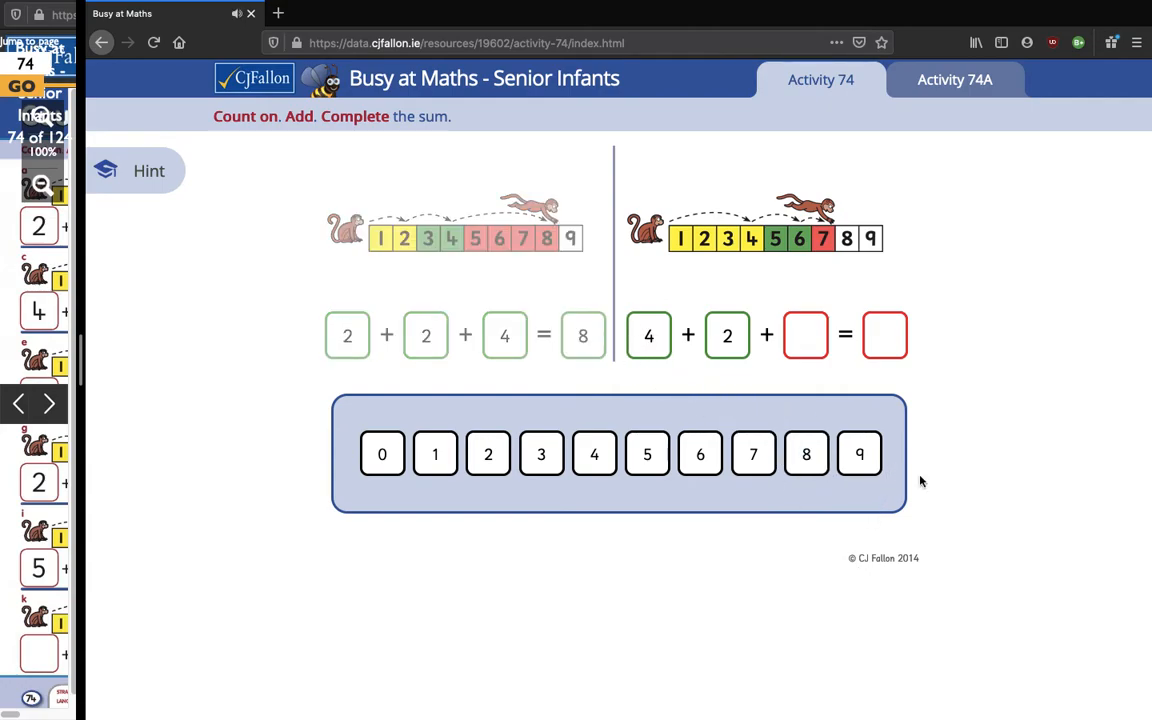
pyautogui.moveTo(924, 438)
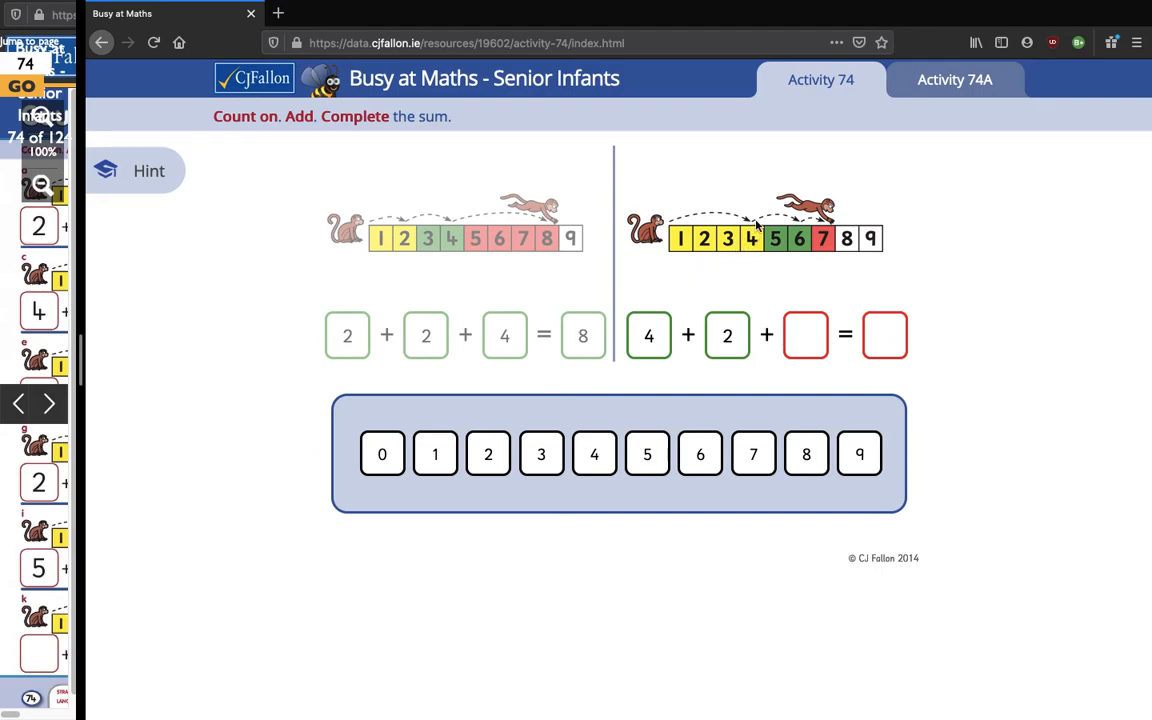
pyautogui.moveTo(798, 238)
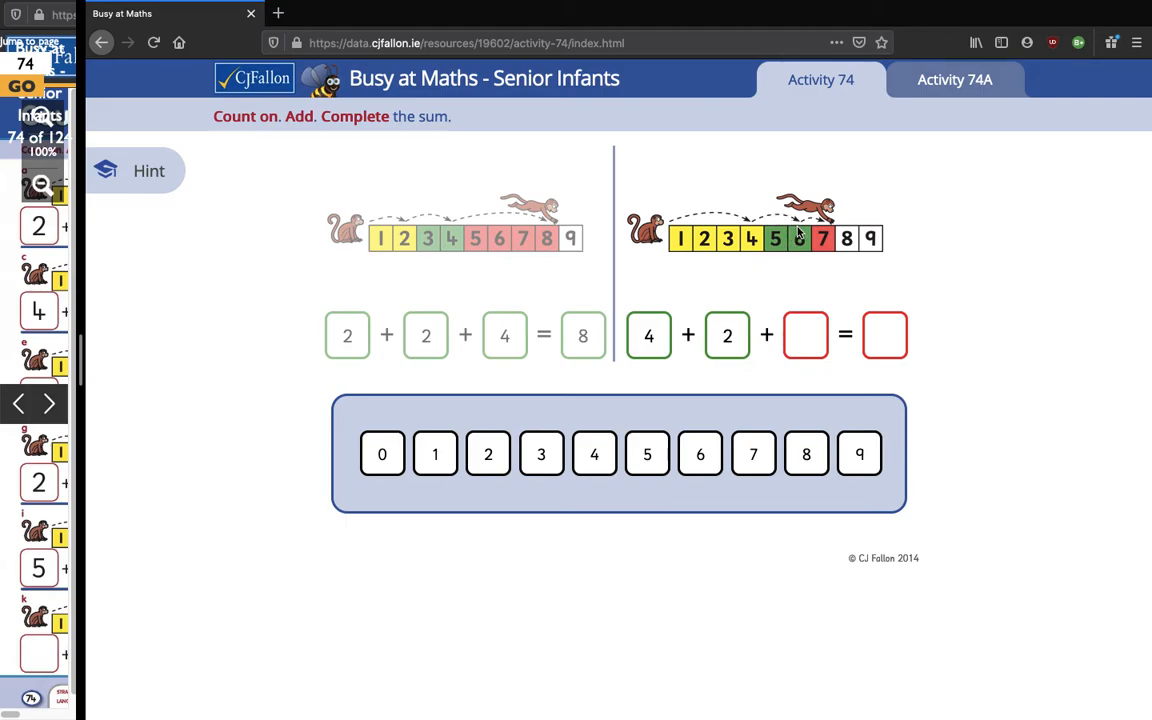
pyautogui.moveTo(800, 232)
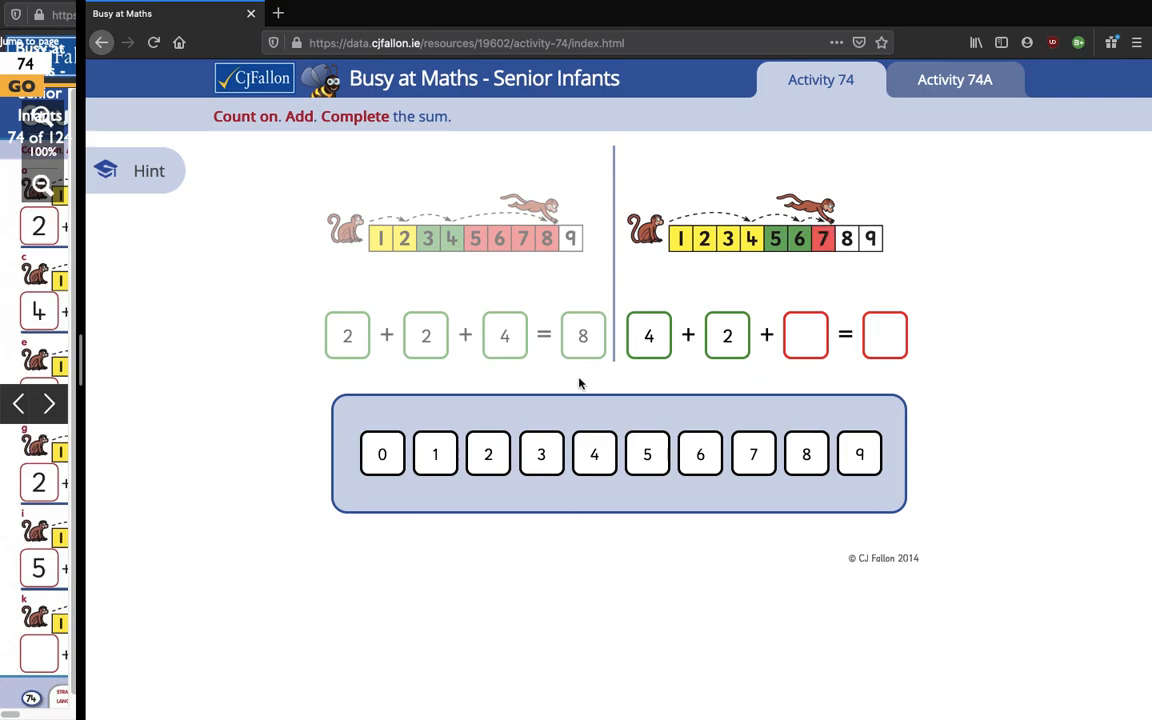
# - Fill in 1 as the missing number of 4 + 2 + ? to complete the second sum
pyautogui.moveTo(436, 454); pyautogui.dragTo(804, 336)
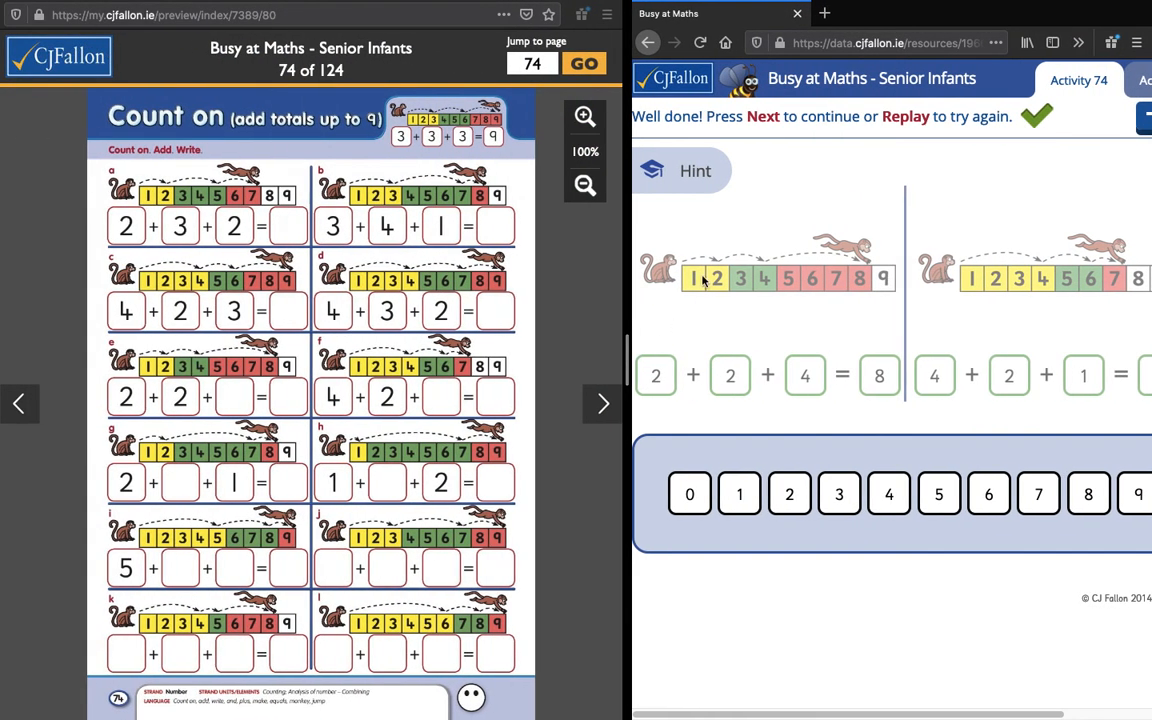
pyautogui.moveTo(700, 430)
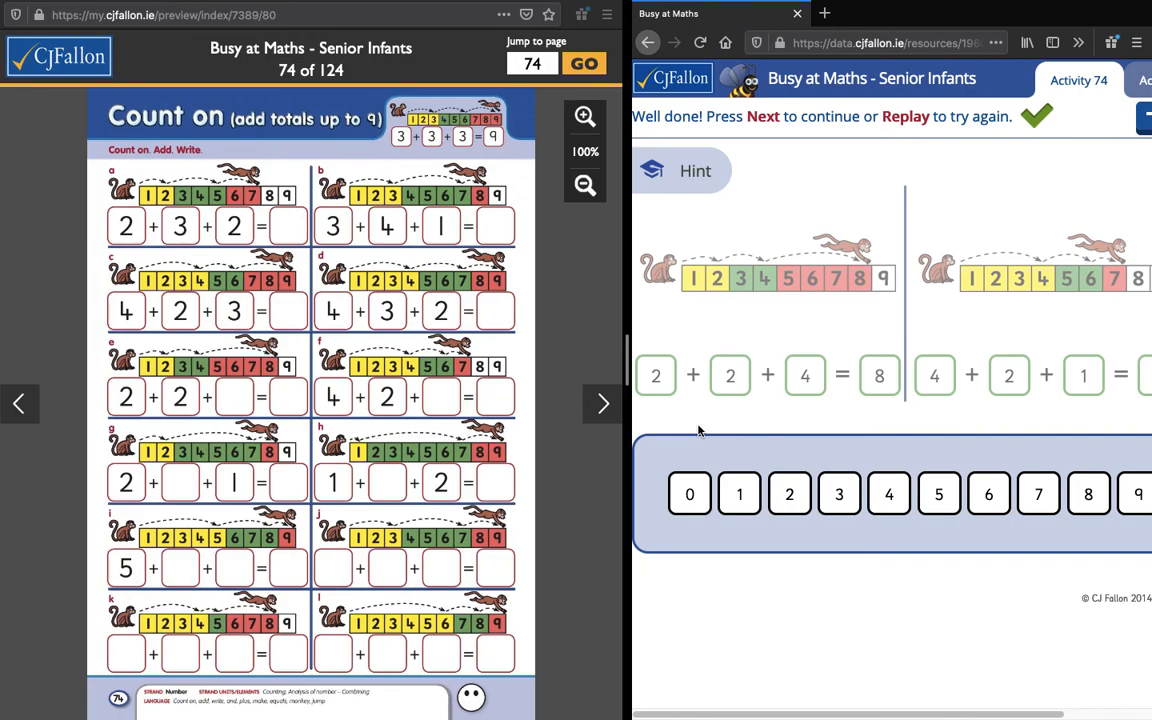